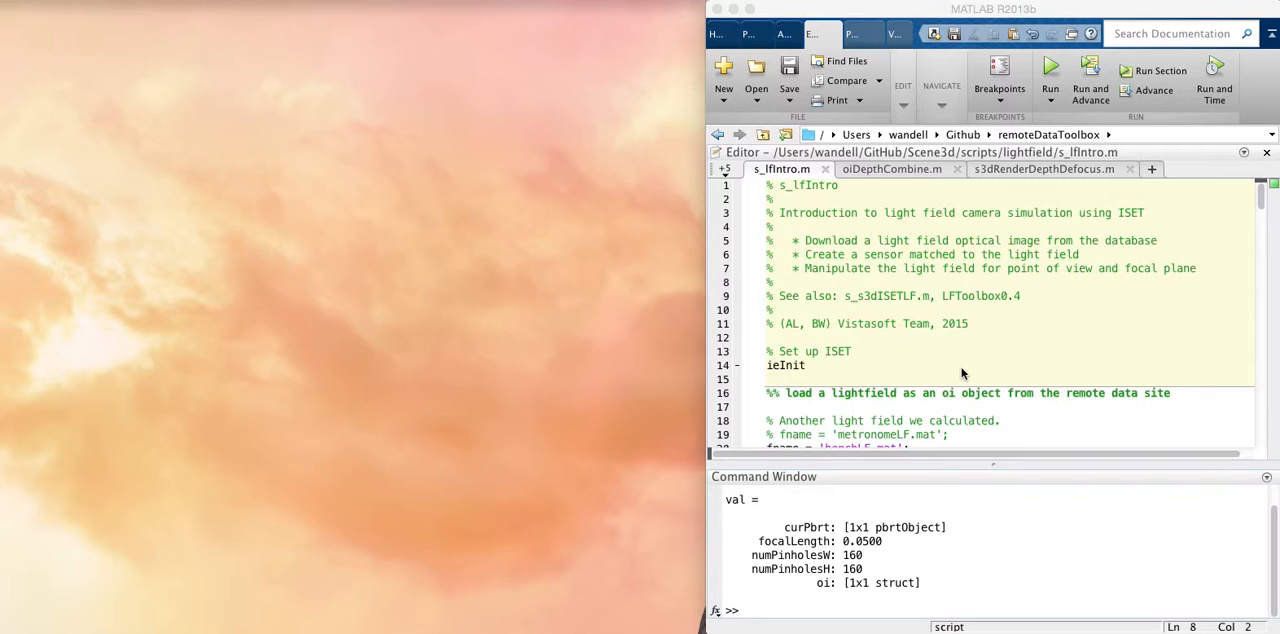
{"action": "mouse_move", "coordinate": [828, 260]}
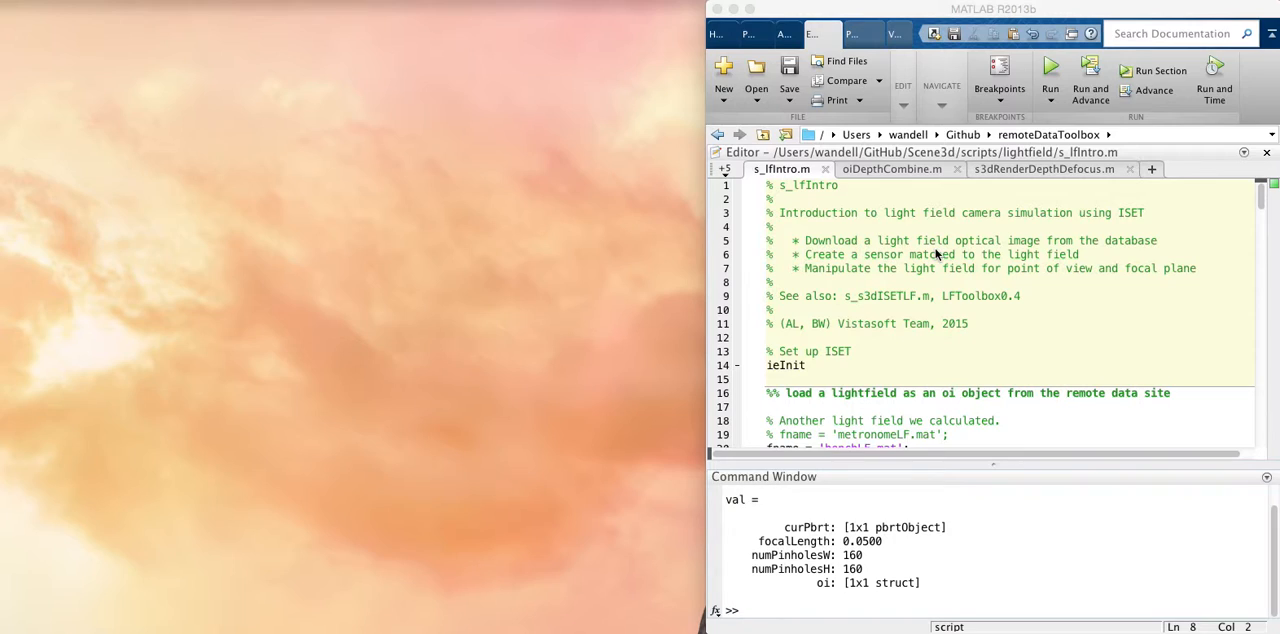
{"action": "mouse_move", "coordinate": [1014, 254]}
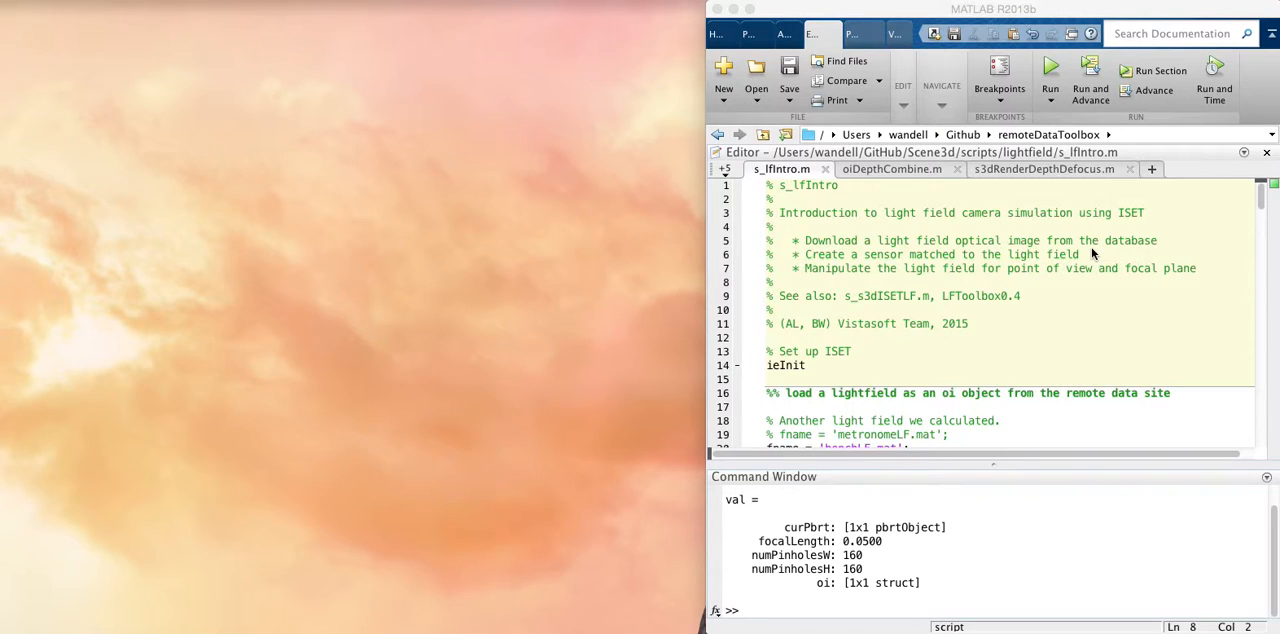
{"action": "mouse_move", "coordinate": [820, 262]}
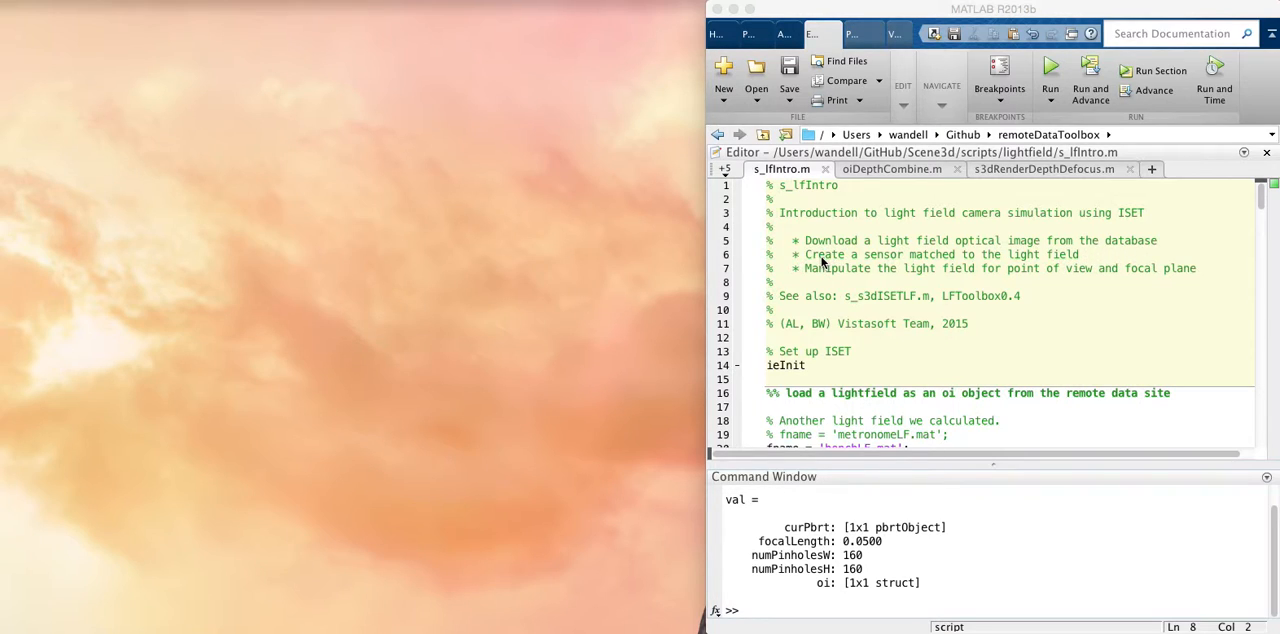
{"action": "mouse_move", "coordinate": [808, 264]}
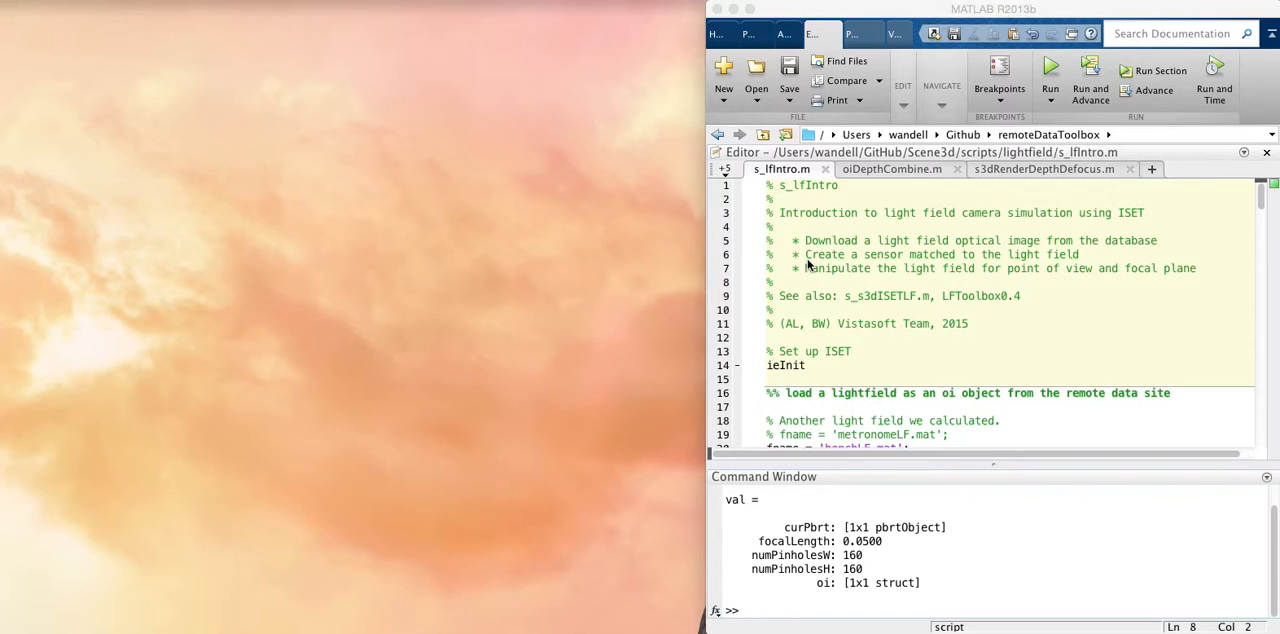
{"action": "mouse_move", "coordinate": [848, 266]}
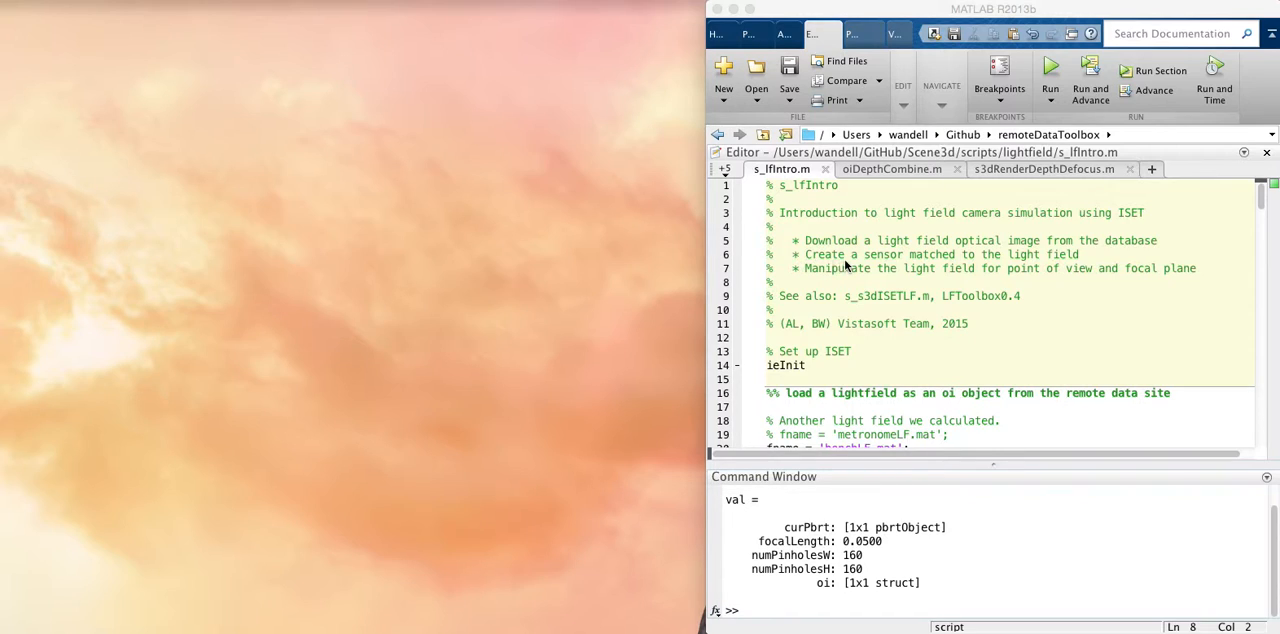
{"action": "mouse_move", "coordinate": [1076, 268]}
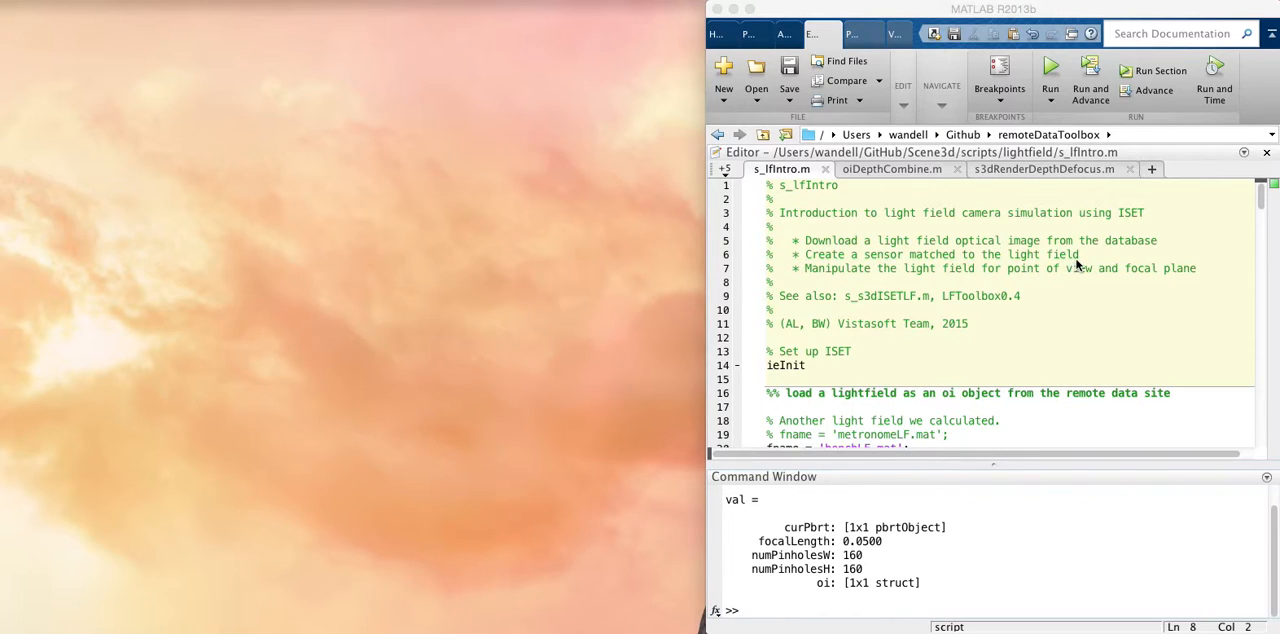
{"action": "mouse_move", "coordinate": [942, 254]}
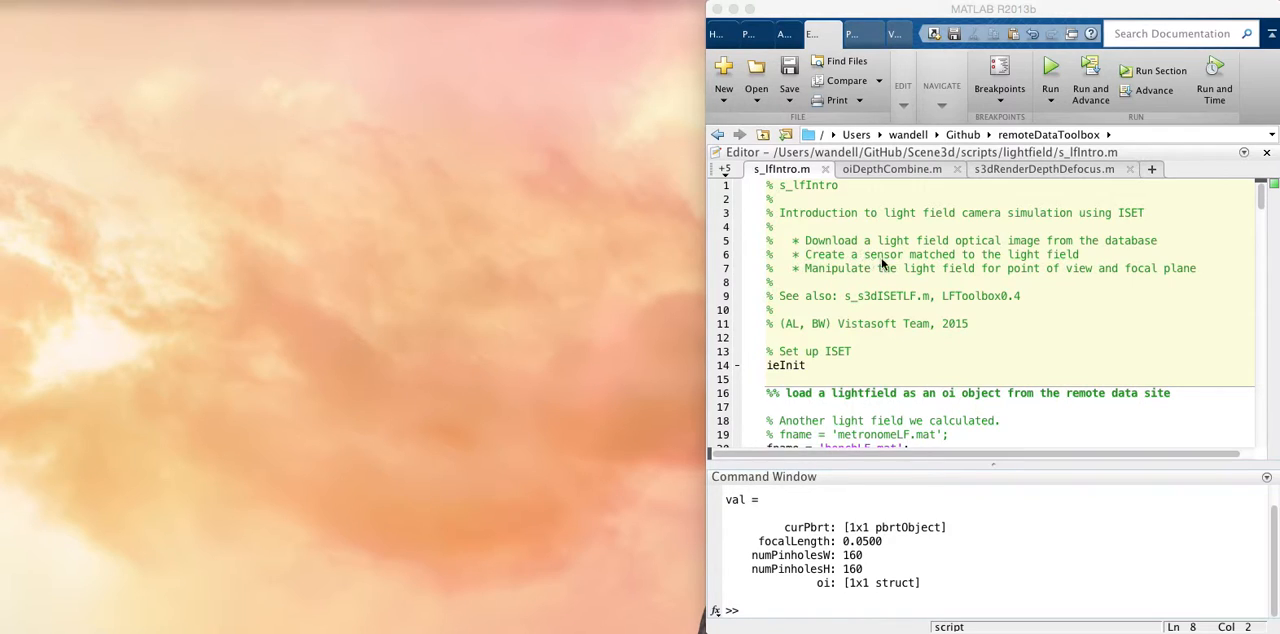
{"action": "mouse_move", "coordinate": [860, 254]}
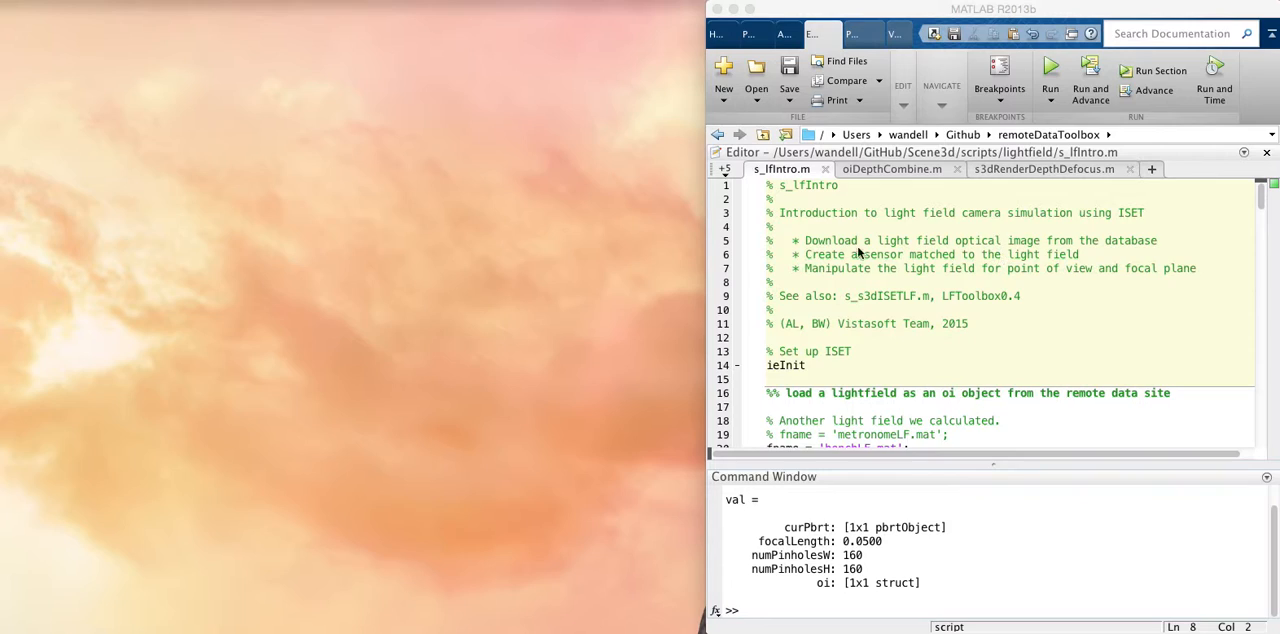
{"action": "mouse_move", "coordinate": [928, 284]}
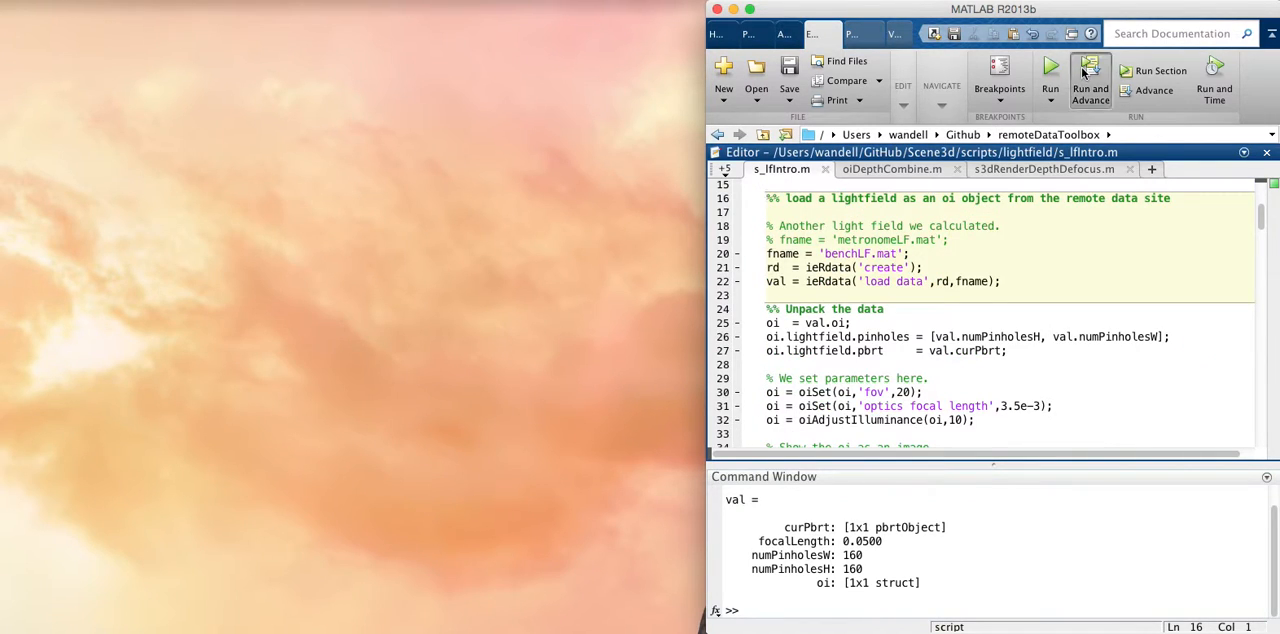
Step: Scroll to the load-and-unpack cells and find the usages of the variable val
{"action": "scroll", "scroll_direction": "down", "scroll_amount": 3}
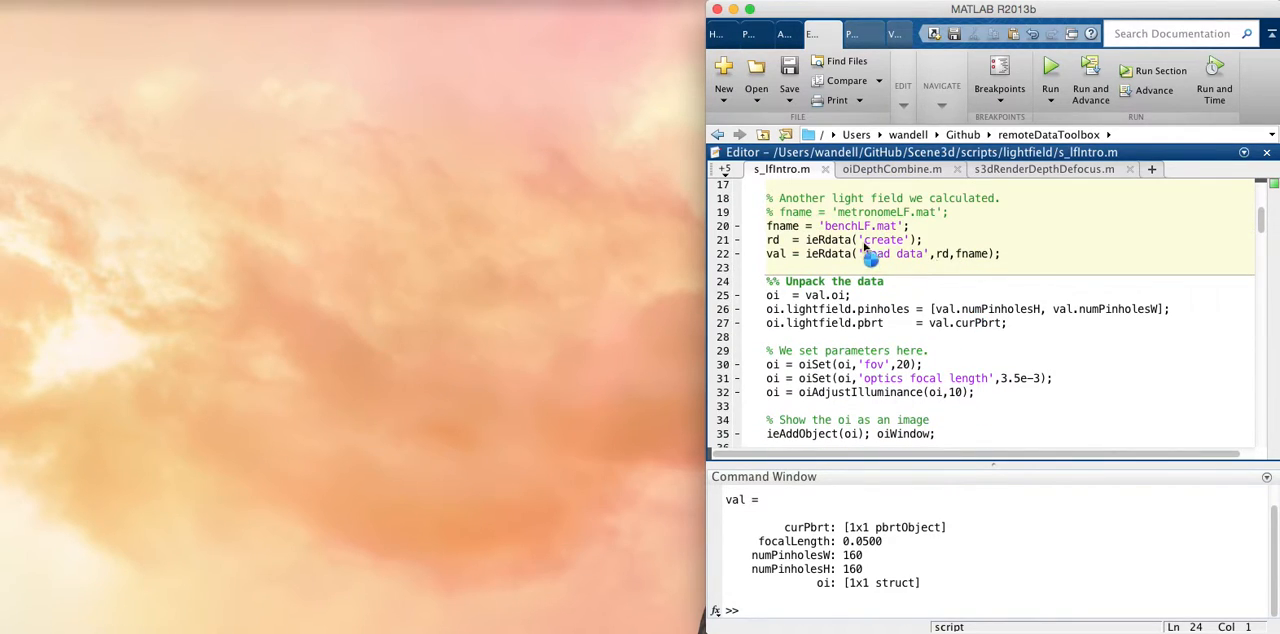
{"action": "mouse_move", "coordinate": [840, 240]}
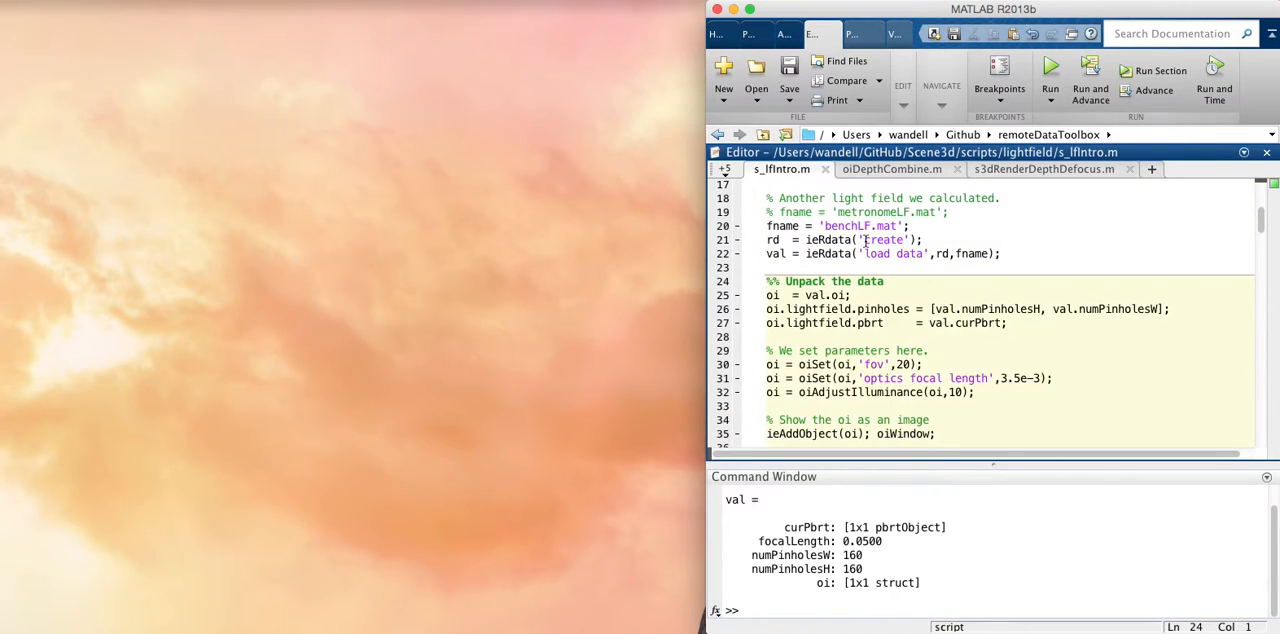
{"action": "mouse_move", "coordinate": [864, 224]}
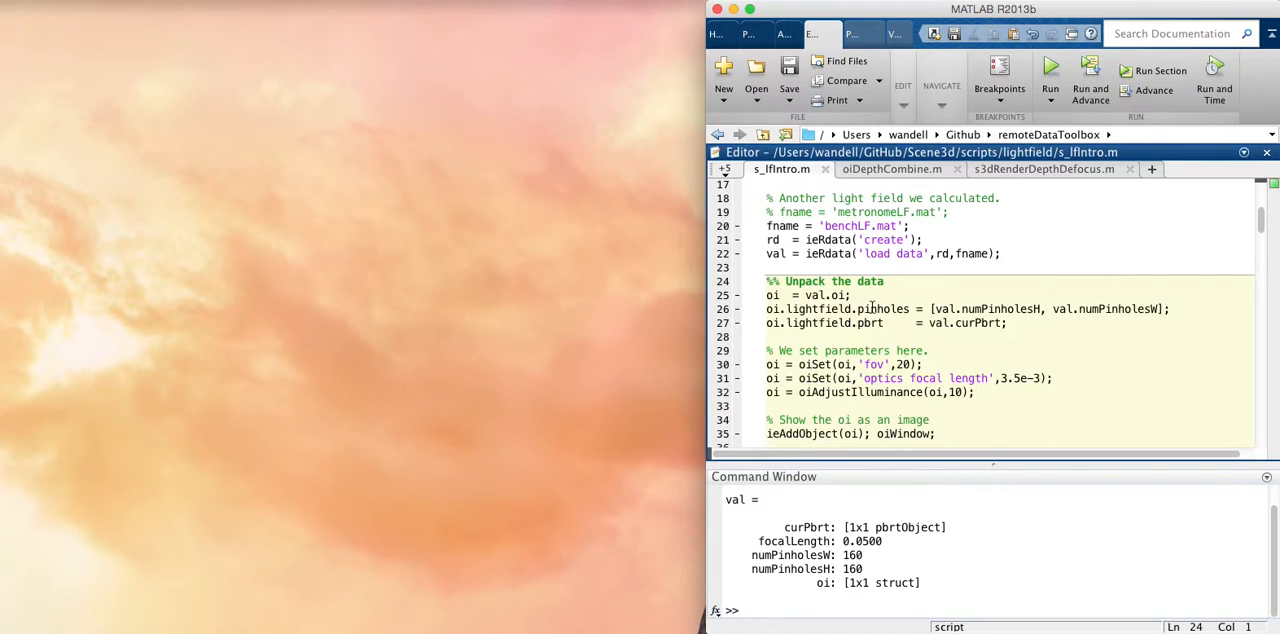
{"action": "scroll", "scroll_direction": "down", "scroll_amount": 3}
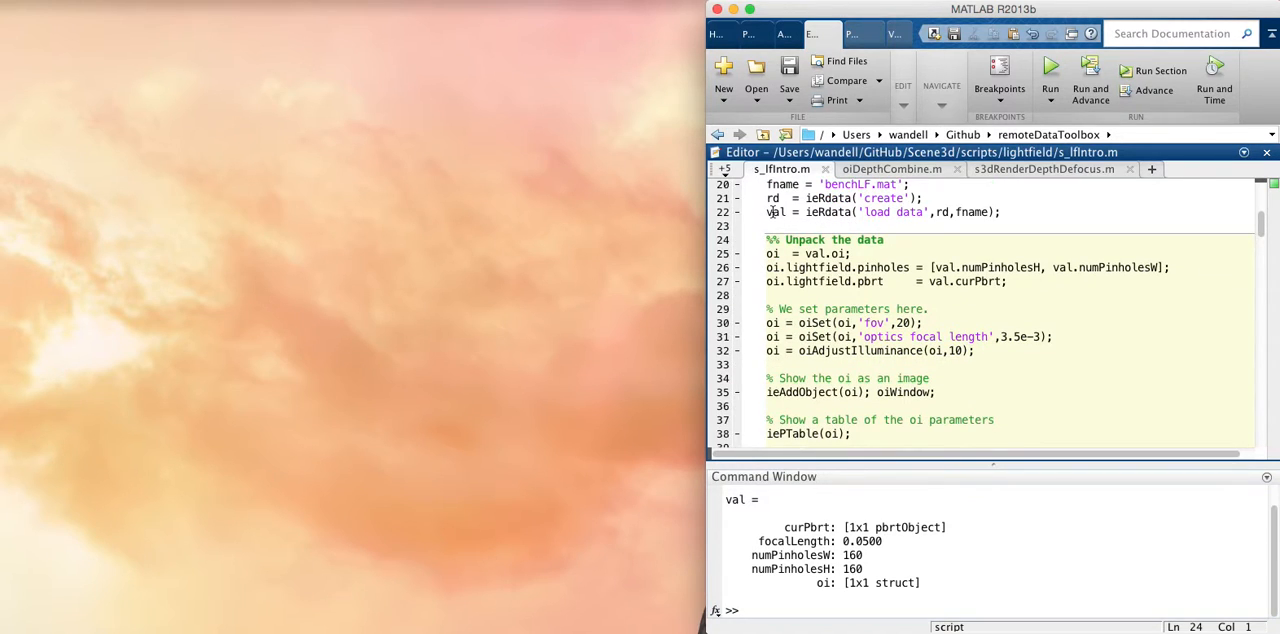
{"action": "right_click", "coordinate": [772, 212]}
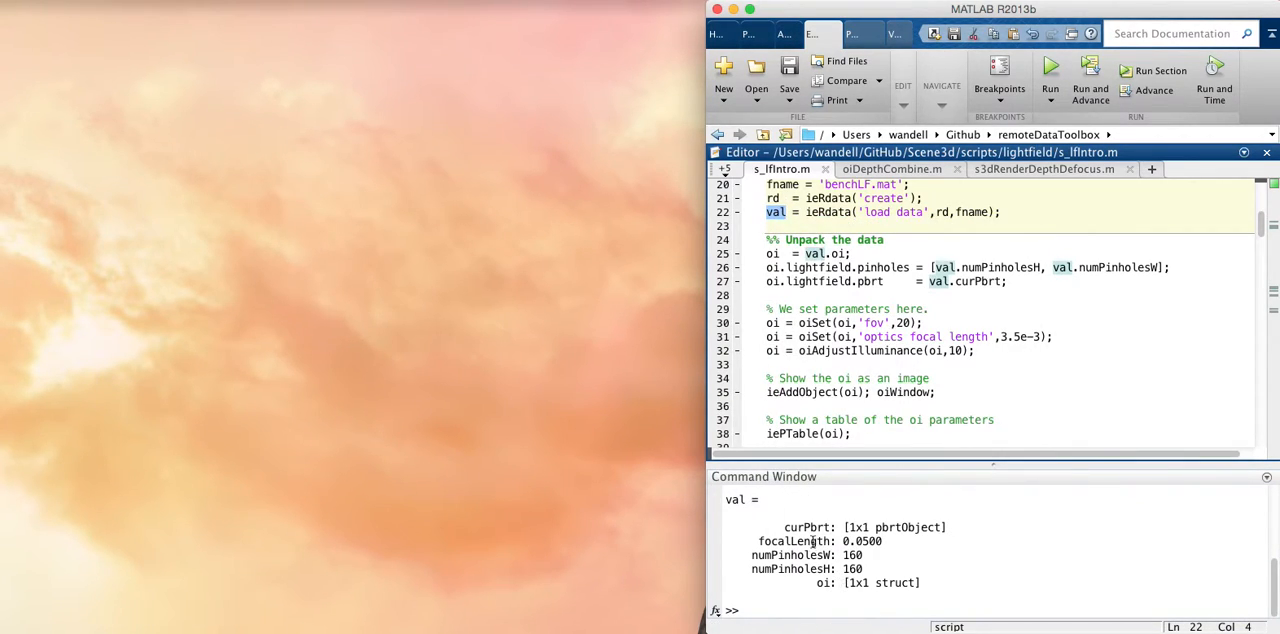
{"action": "mouse_move", "coordinate": [908, 534]}
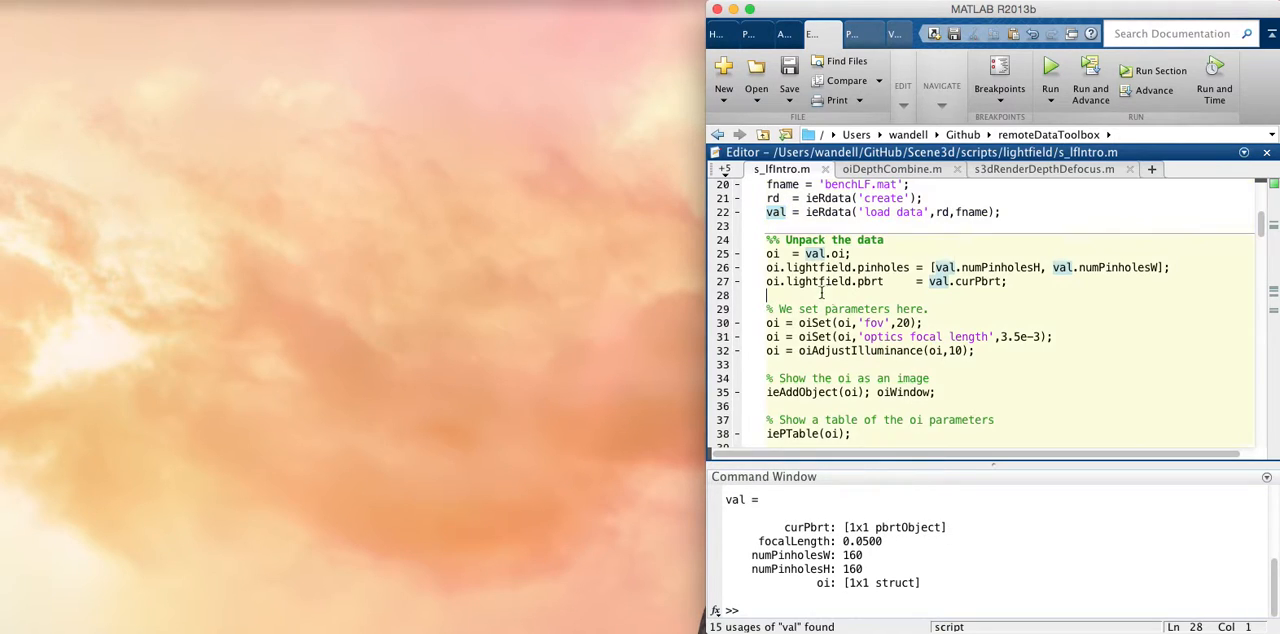
{"action": "left_click_drag", "start_coordinate": [792, 280], "coordinate": [936, 392]}
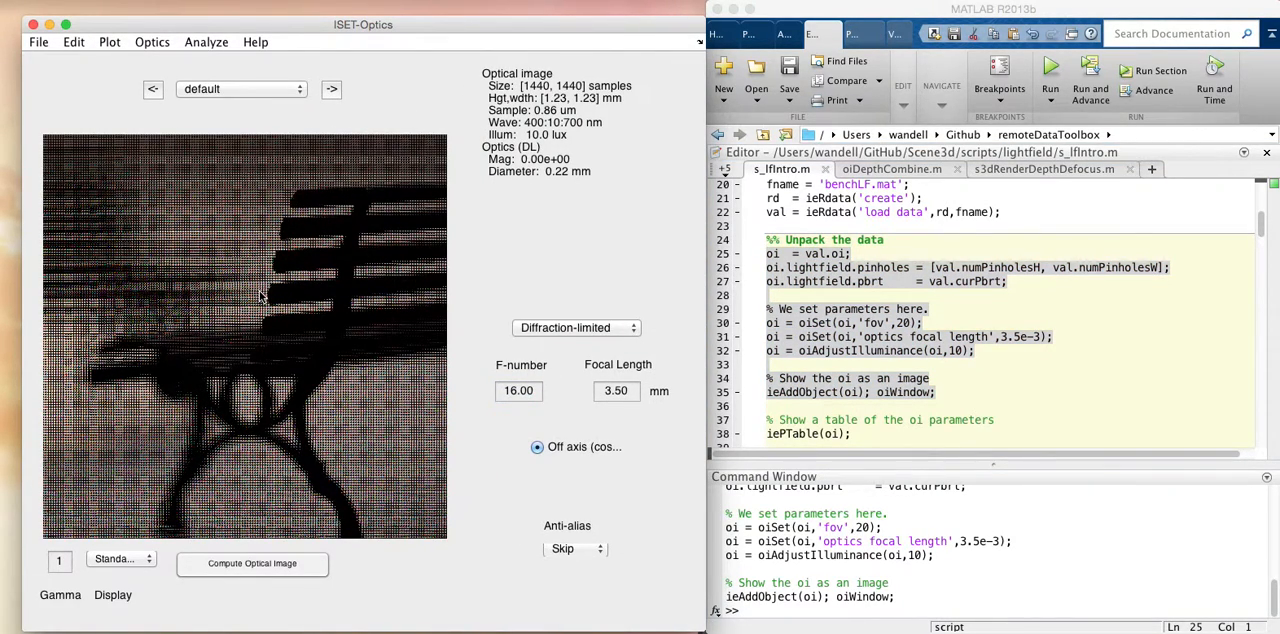
{"action": "mouse_move", "coordinate": [208, 242]}
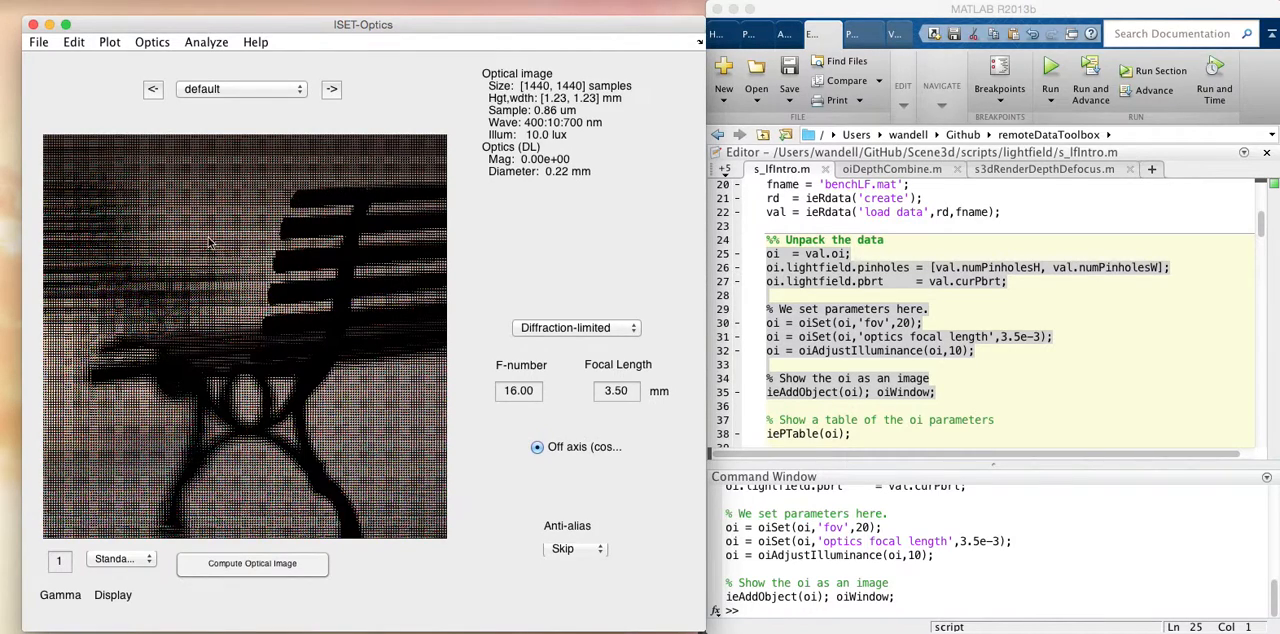
{"action": "mouse_move", "coordinate": [238, 264]}
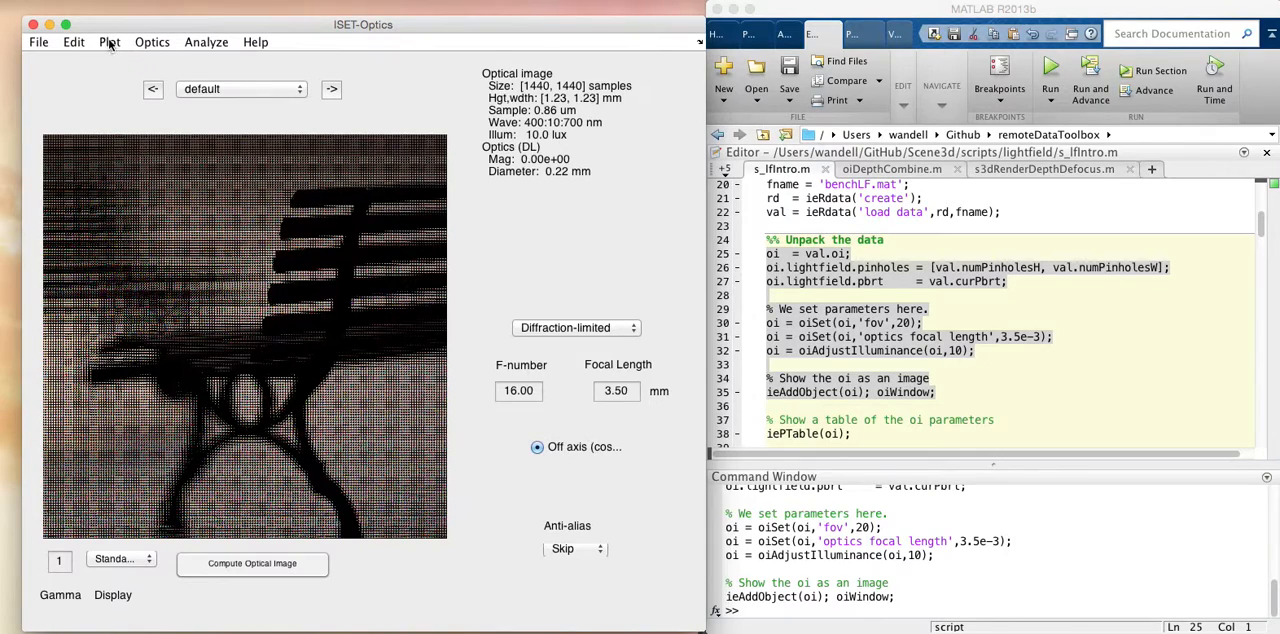
{"action": "mouse_move", "coordinate": [128, 128]}
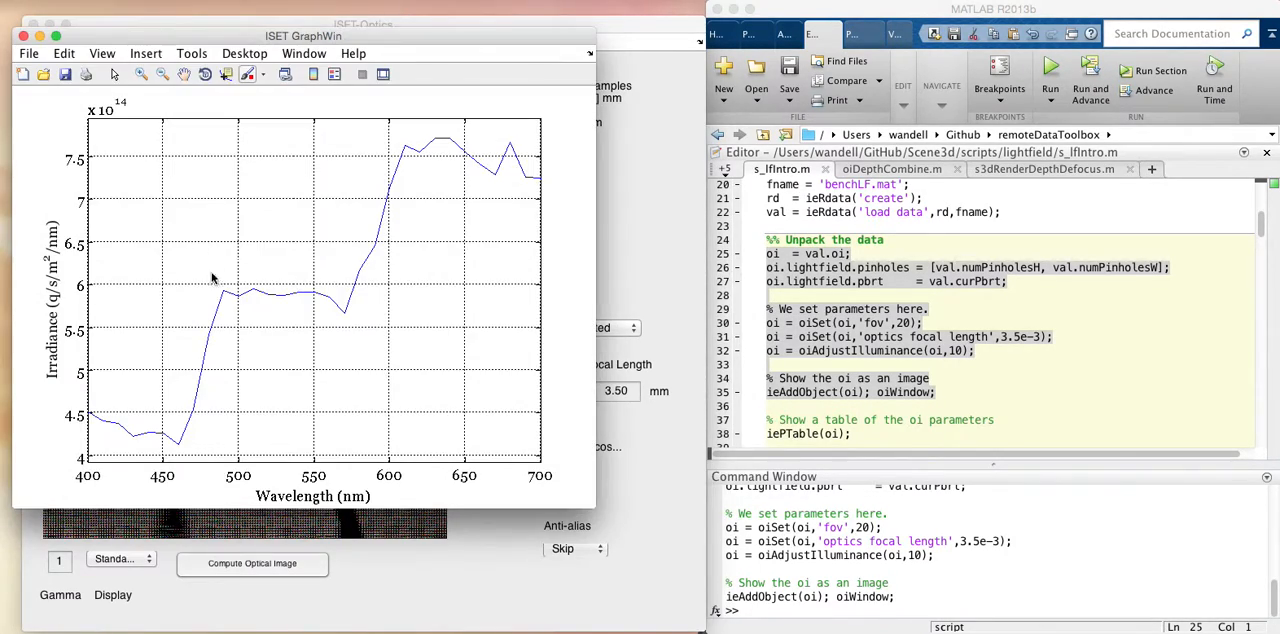
{"action": "mouse_move", "coordinate": [428, 174]}
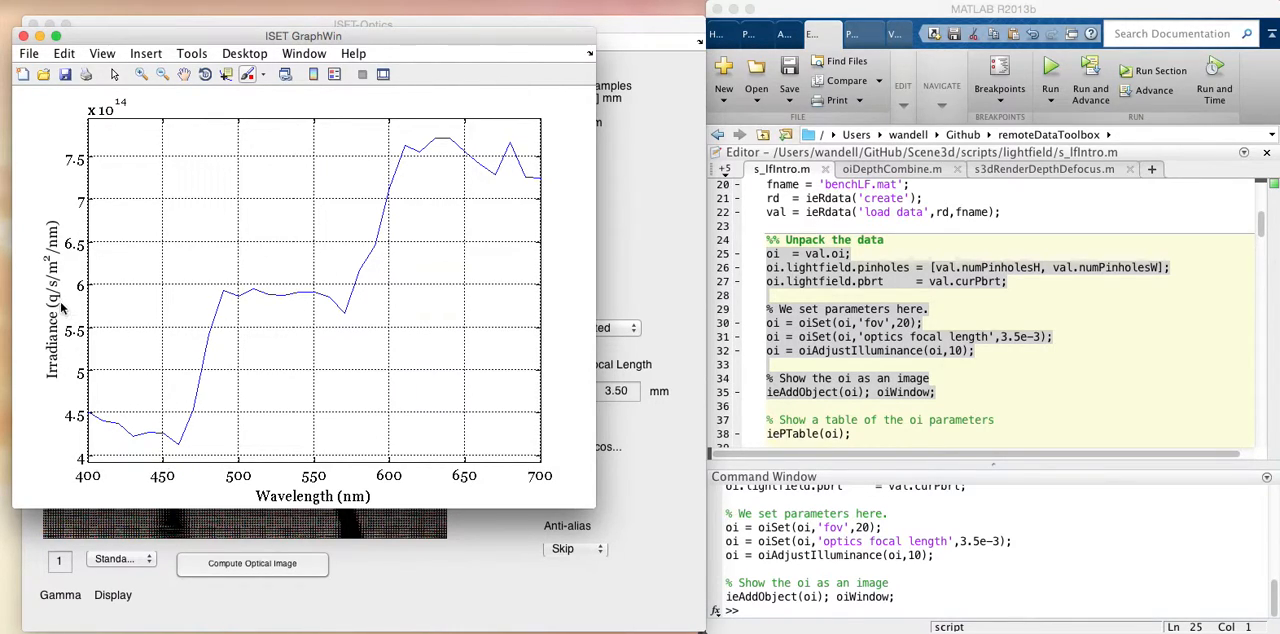
{"action": "mouse_move", "coordinate": [132, 466]}
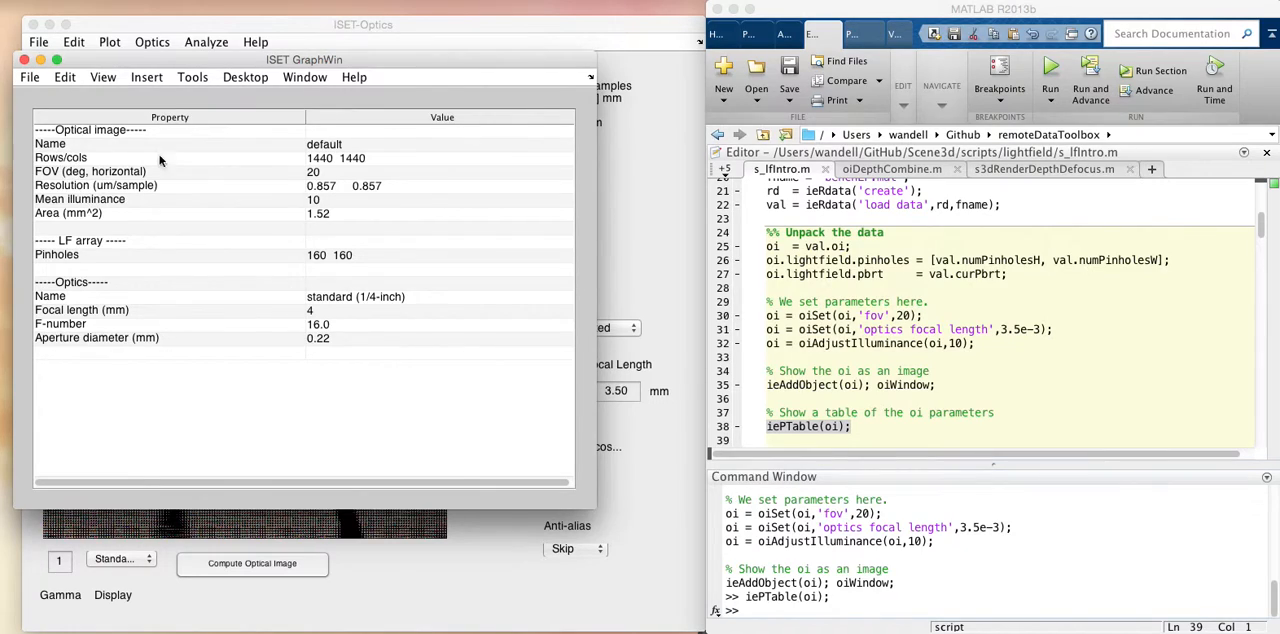
{"action": "mouse_move", "coordinate": [348, 172]}
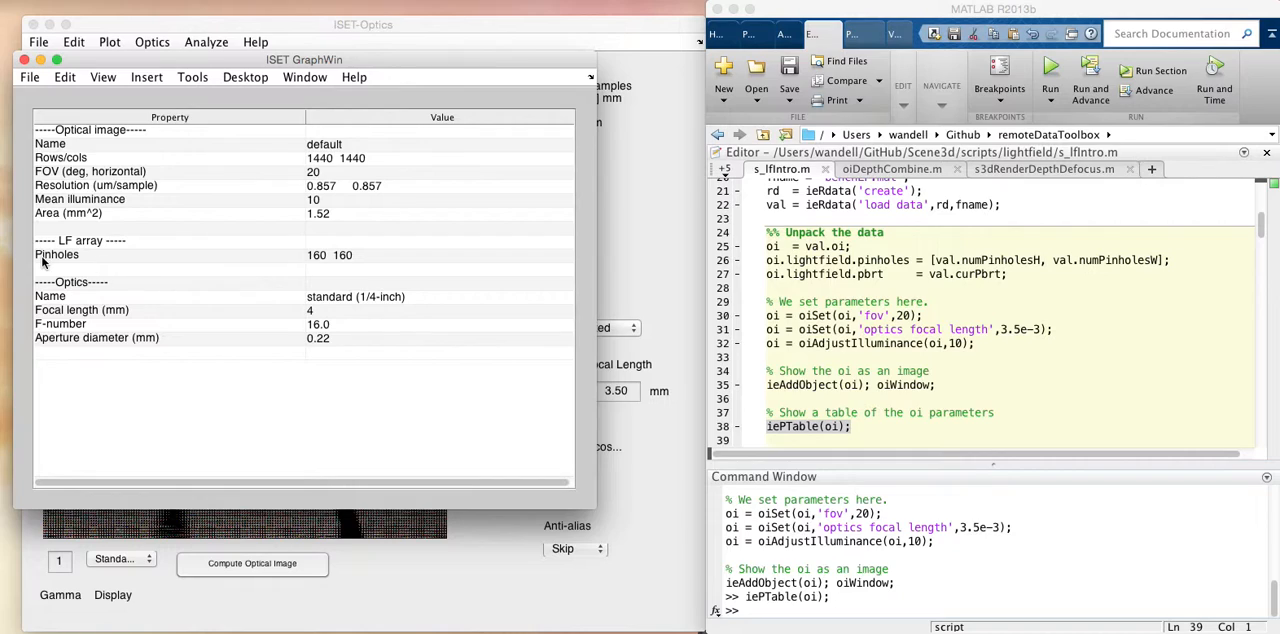
{"action": "mouse_move", "coordinate": [350, 264]}
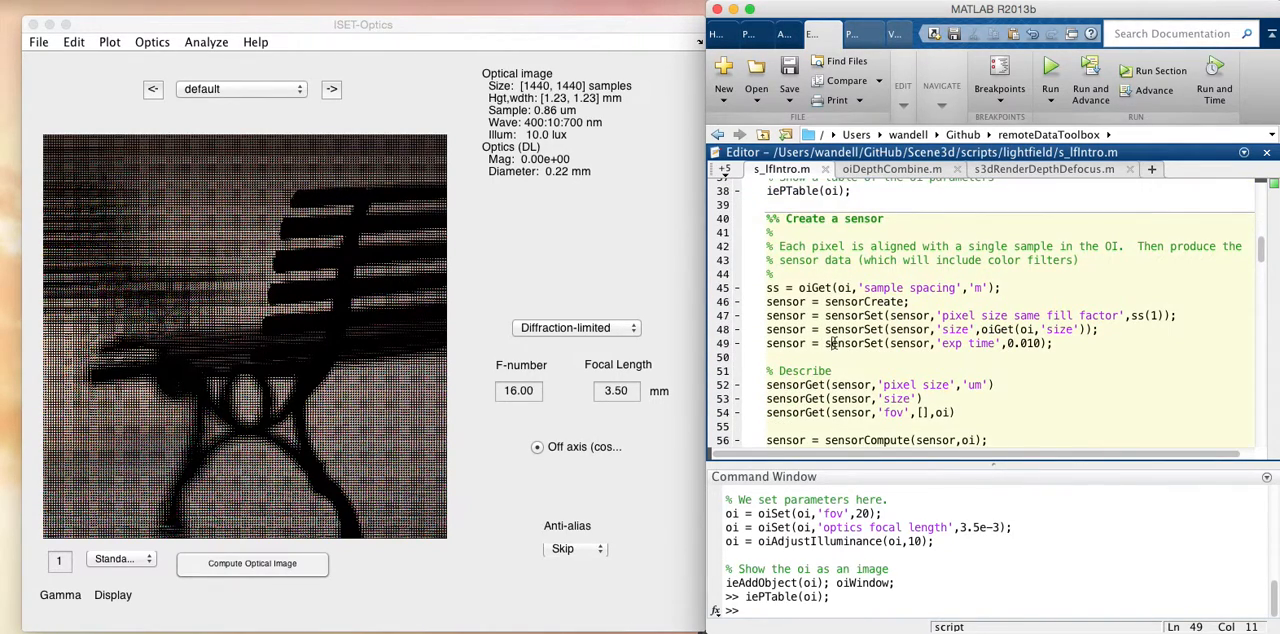
Step: Scroll the Editor down to the '%% Create a sensor' cell
{"action": "scroll", "scroll_direction": "down", "scroll_amount": 3}
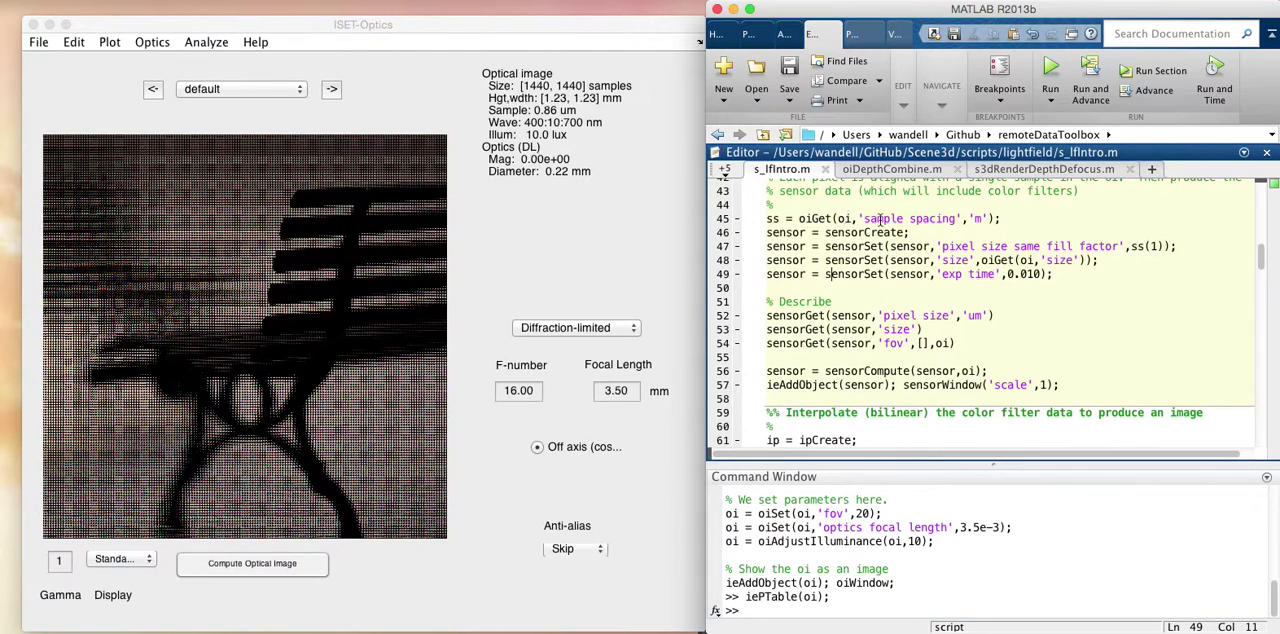
{"action": "mouse_move", "coordinate": [940, 228]}
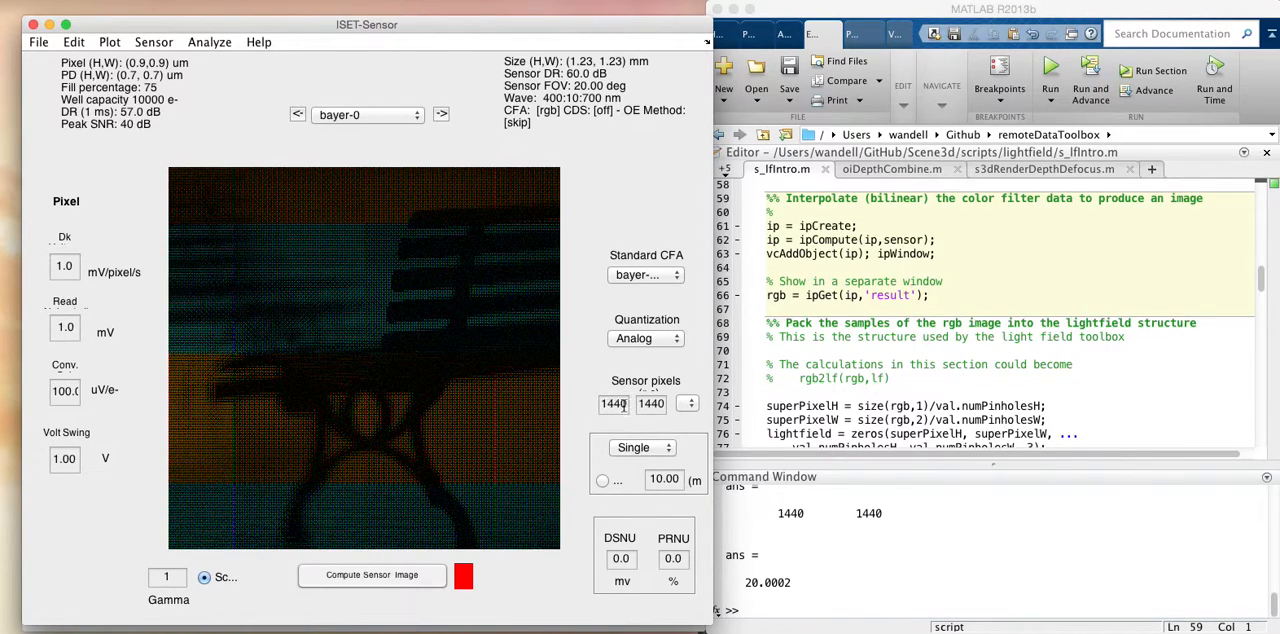
{"action": "mouse_move", "coordinate": [652, 404]}
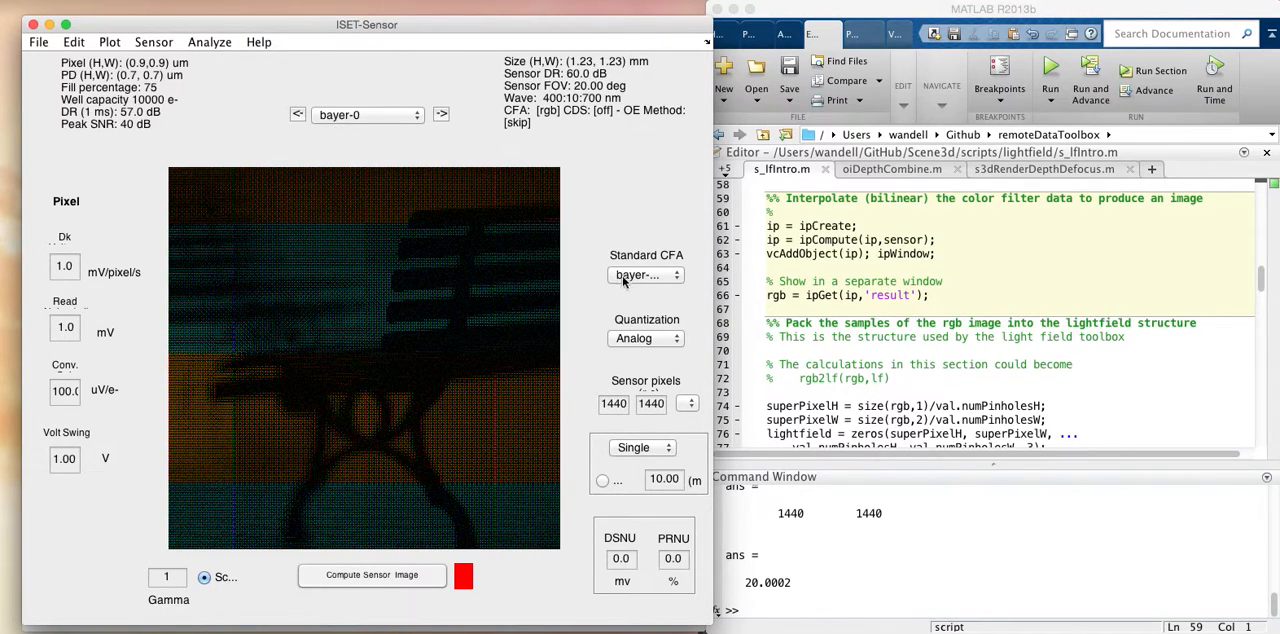
{"action": "left_click", "coordinate": [644, 276]}
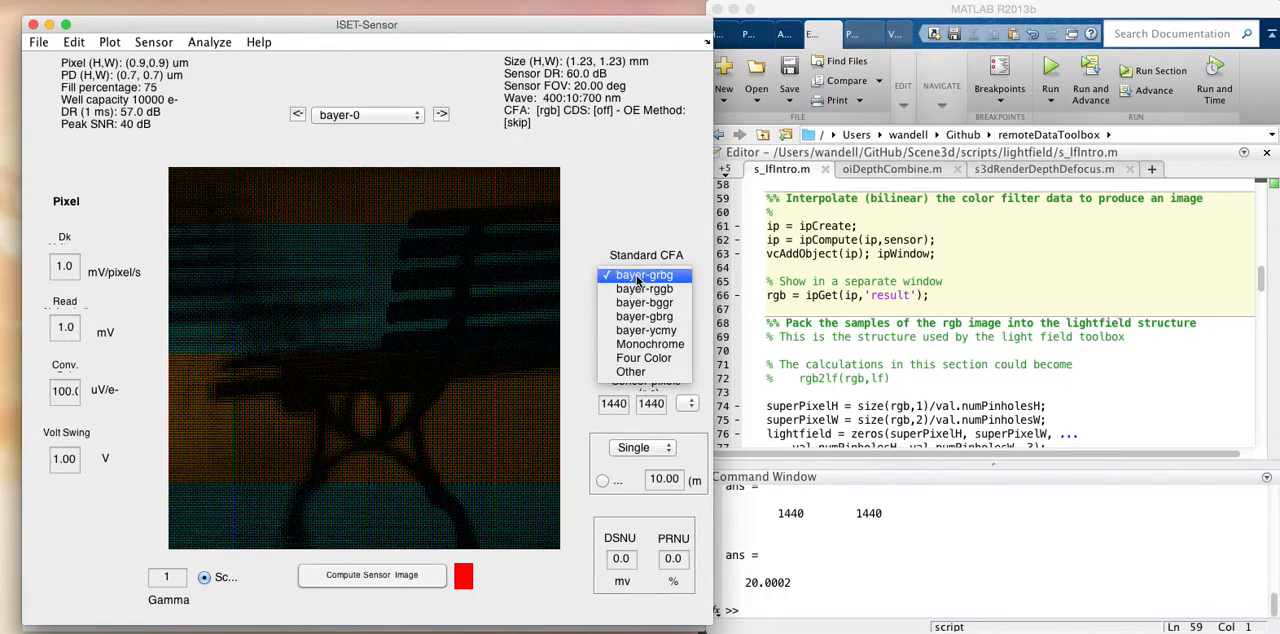
{"action": "left_click", "coordinate": [644, 276]}
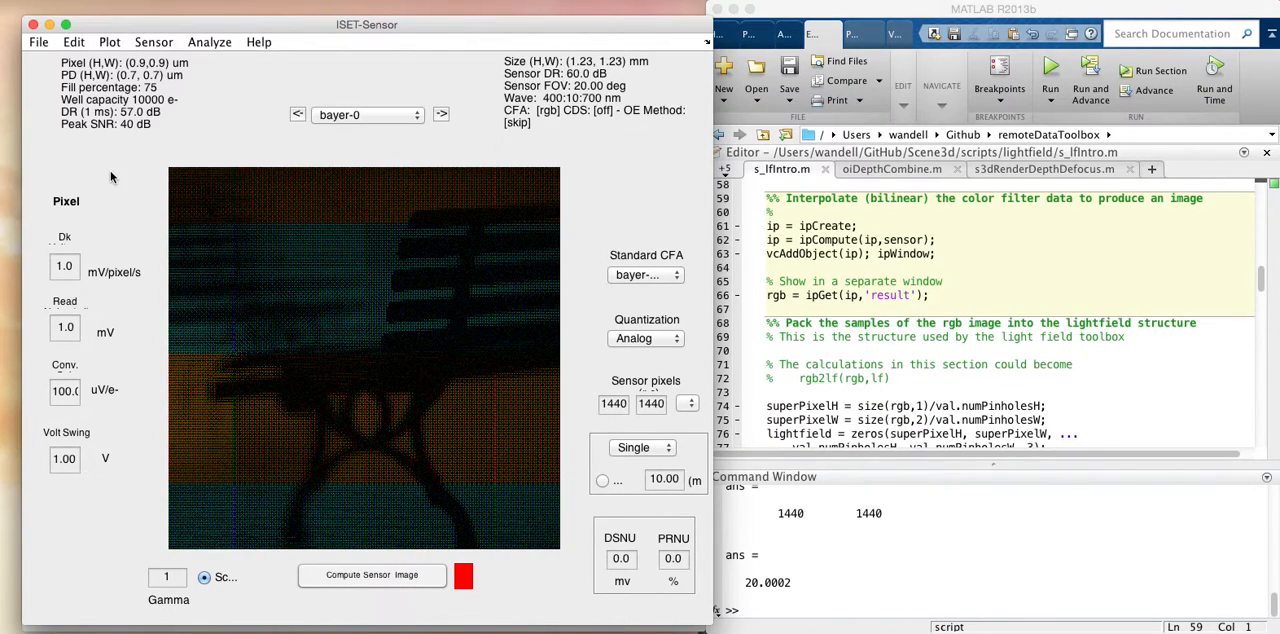
{"action": "mouse_move", "coordinate": [146, 74]}
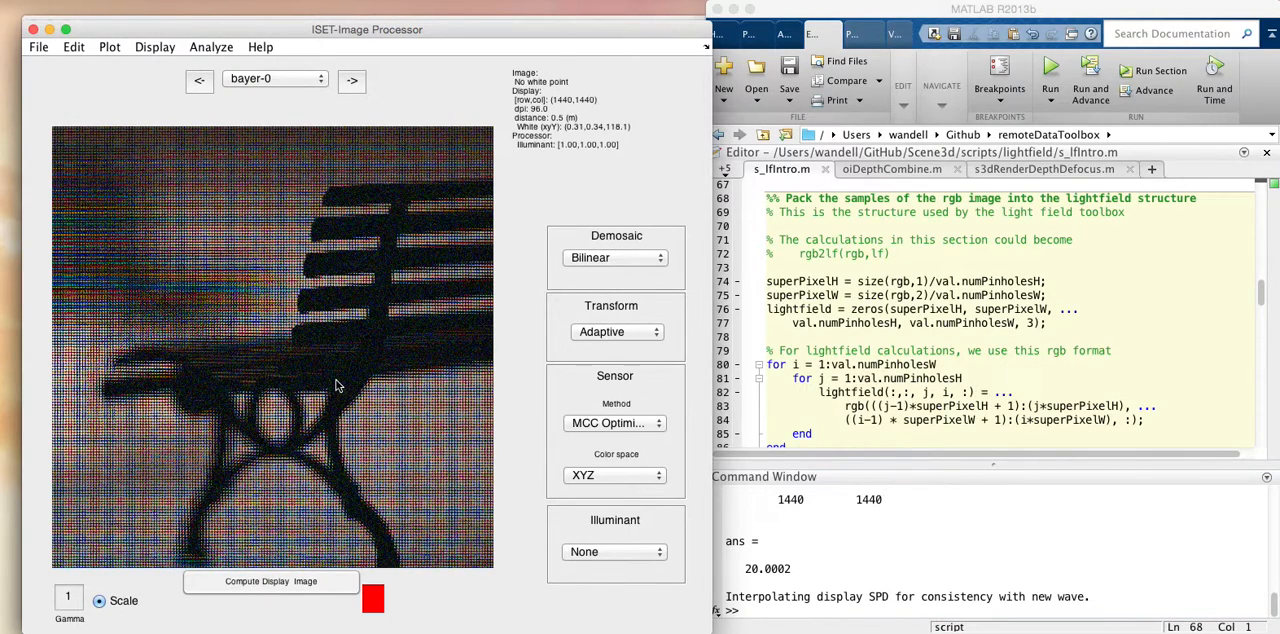
Step: Peek at the Plot menu, zoom into the bench image to reveal pinholes, then zoom back out
{"action": "left_click", "coordinate": [108, 46]}
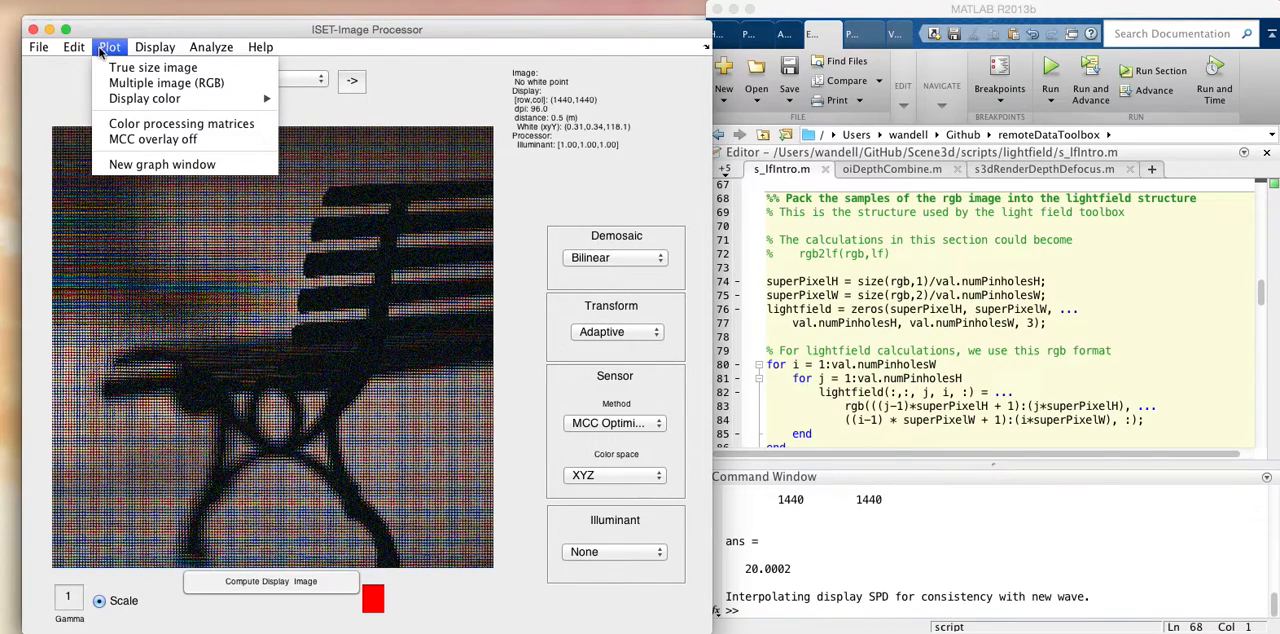
{"action": "left_click", "coordinate": [72, 46]}
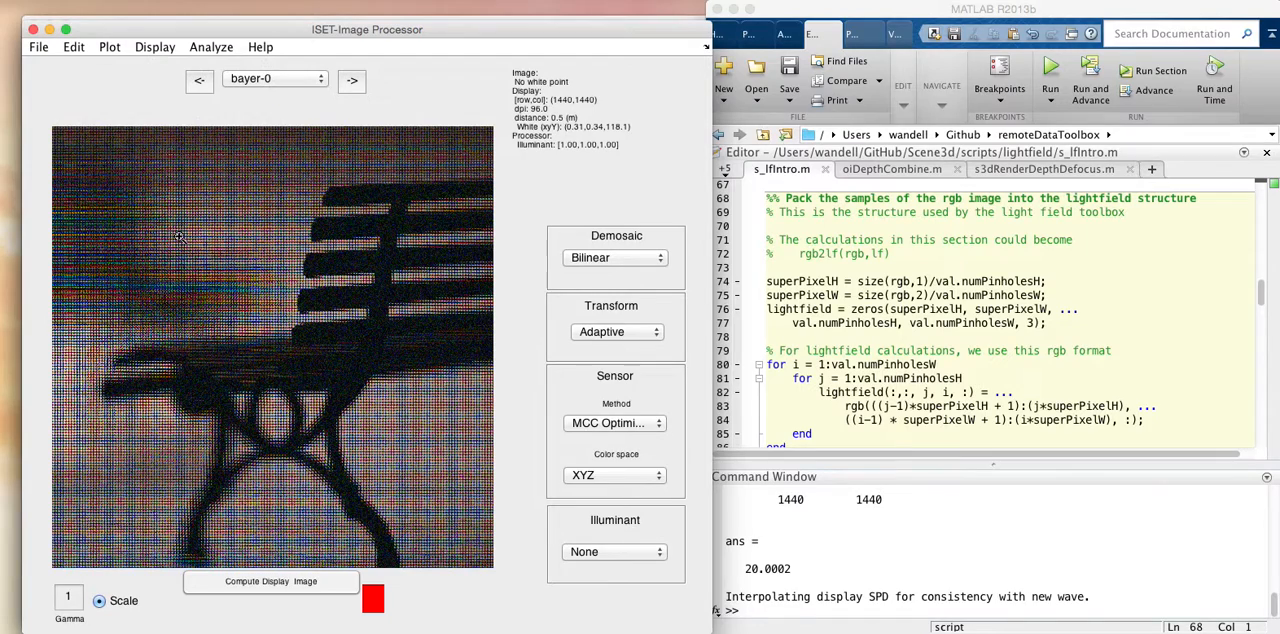
{"action": "left_click", "coordinate": [272, 582]}
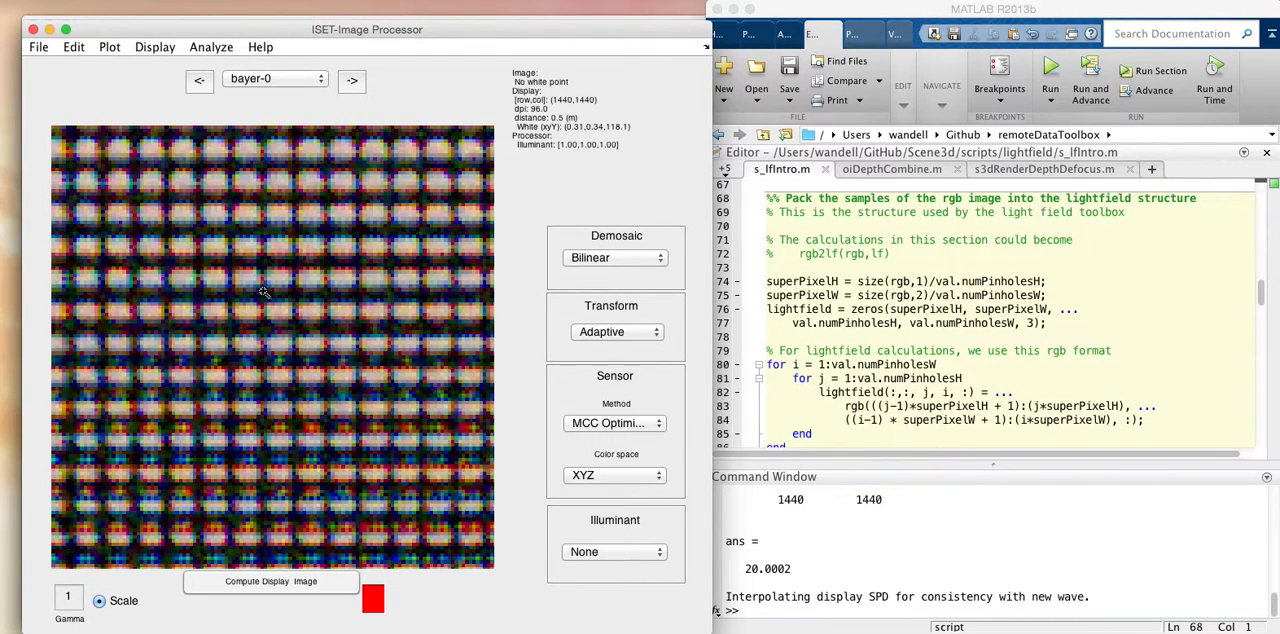
{"action": "mouse_move", "coordinate": [284, 280]}
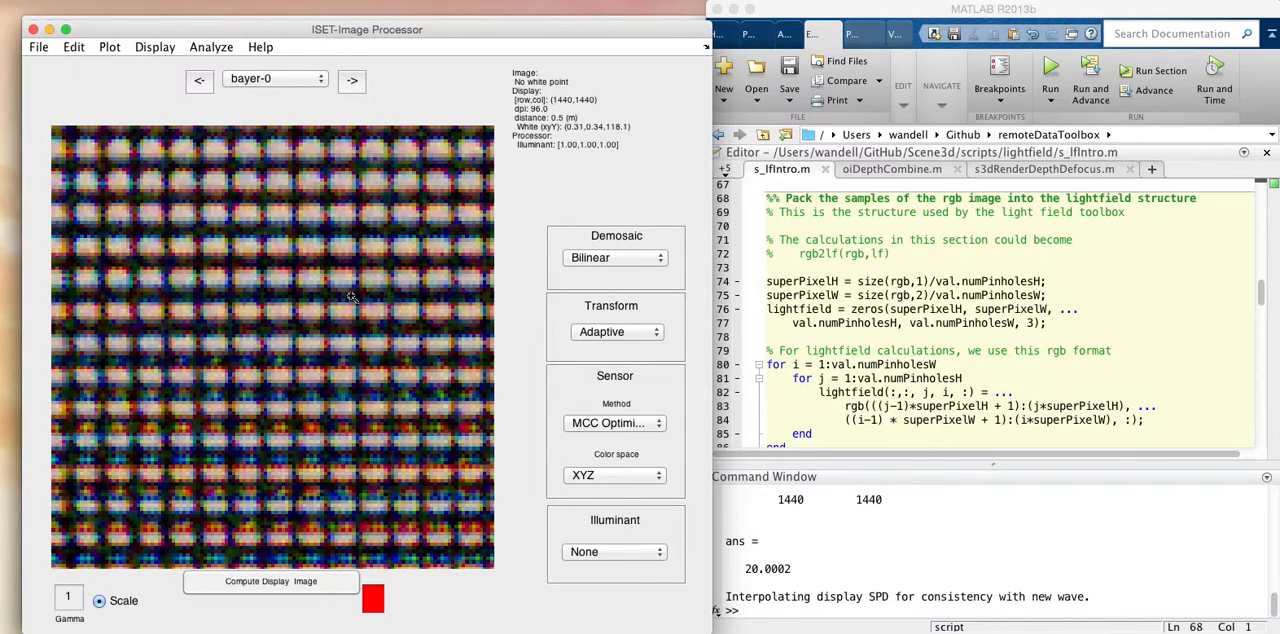
{"action": "mouse_move", "coordinate": [406, 276]}
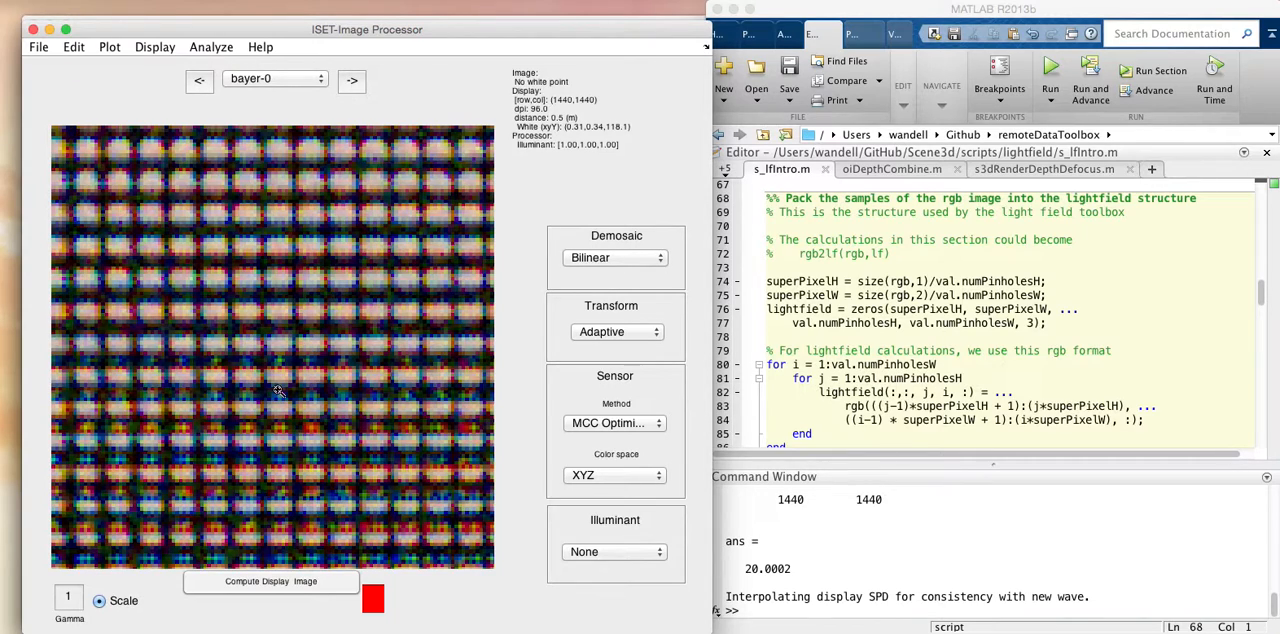
{"action": "right_click", "coordinate": [278, 390]}
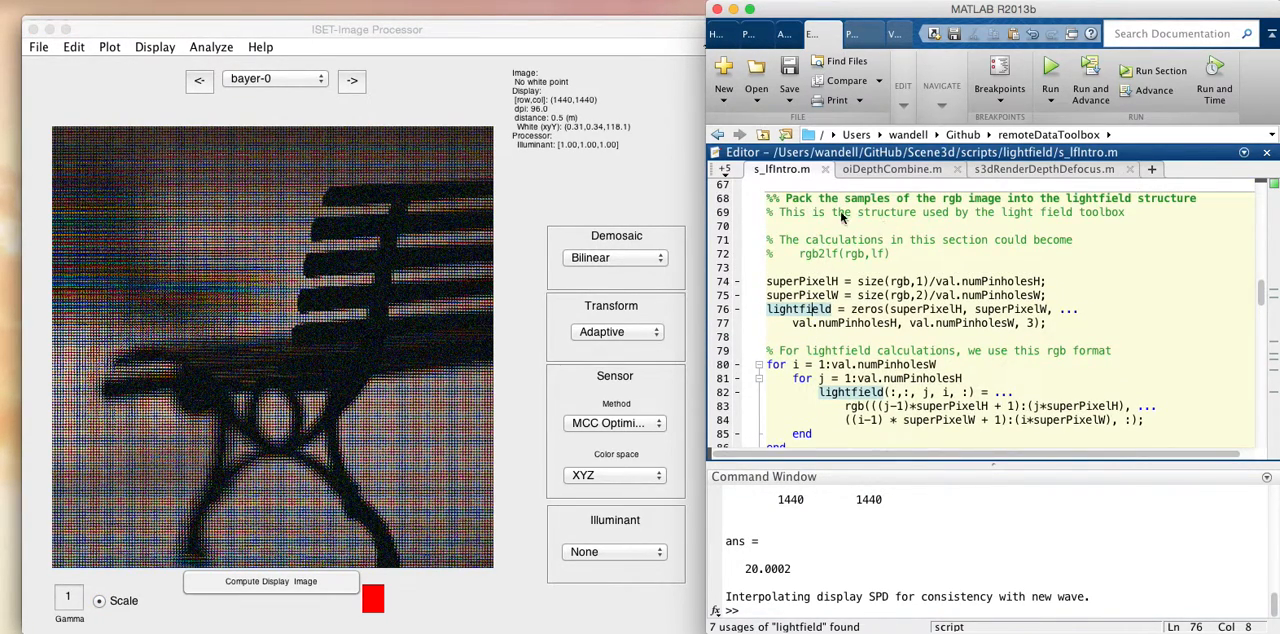
Step: Highlight all uses of superPixelH and scroll down to the pinhole subplot loop
{"action": "double_click", "coordinate": [924, 308]}
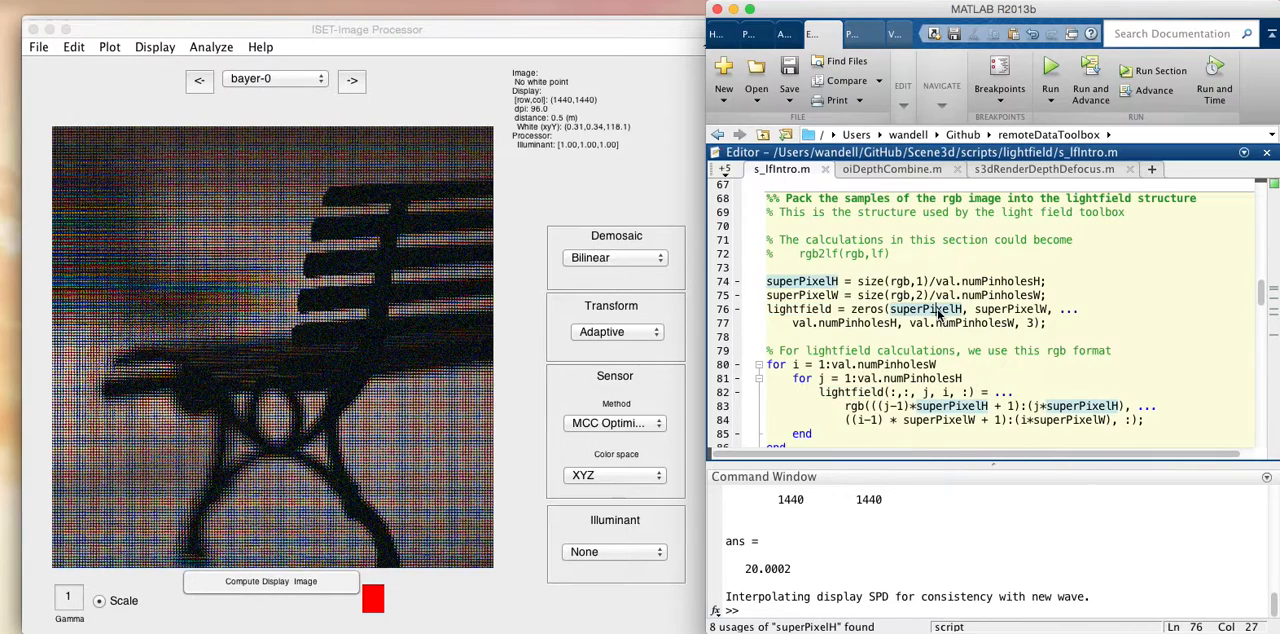
{"action": "scroll", "scroll_direction": "down", "scroll_amount": 3}
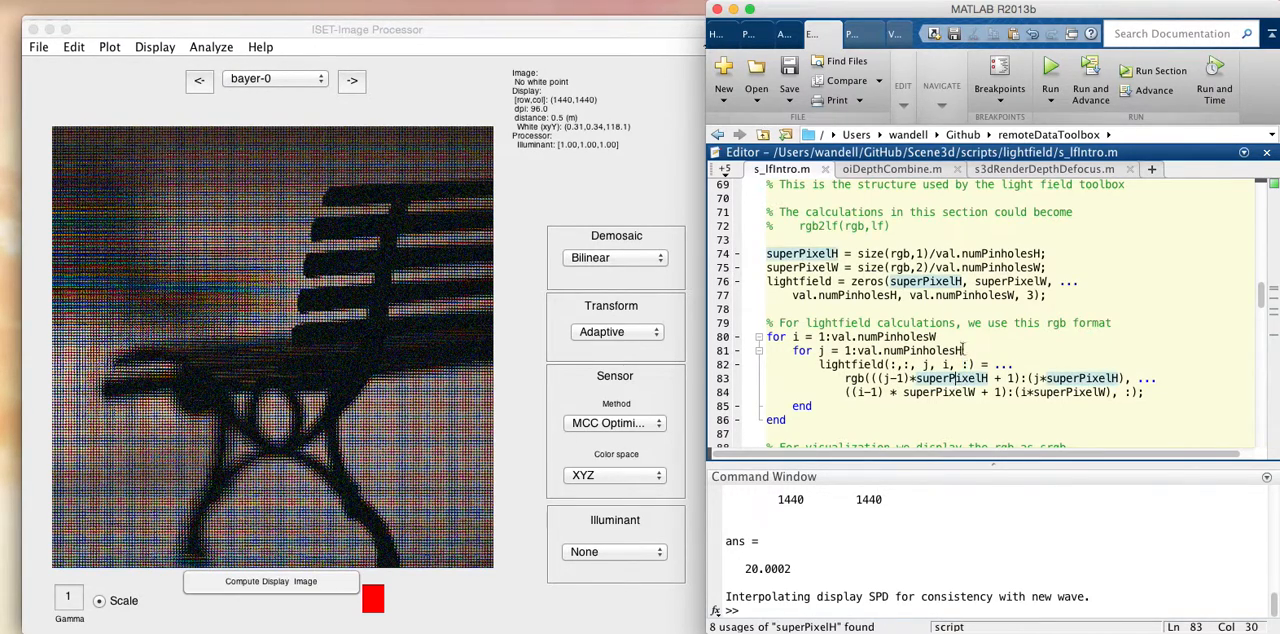
{"action": "scroll", "scroll_direction": "down", "scroll_amount": 3}
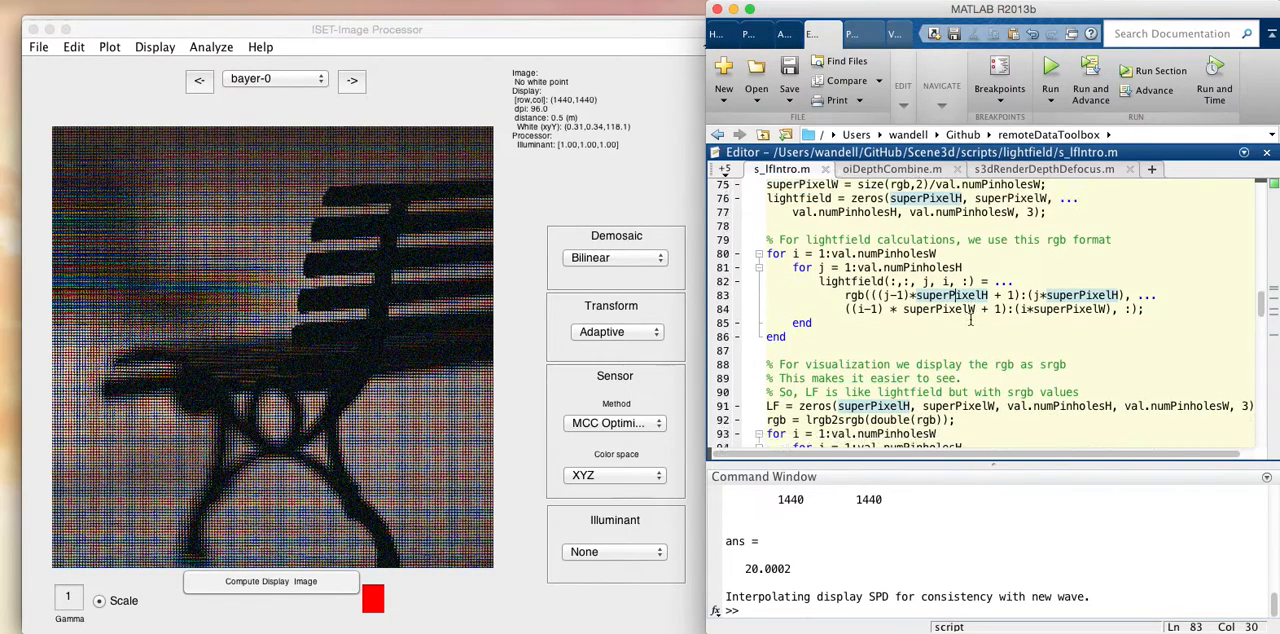
{"action": "scroll", "scroll_direction": "down", "scroll_amount": 3}
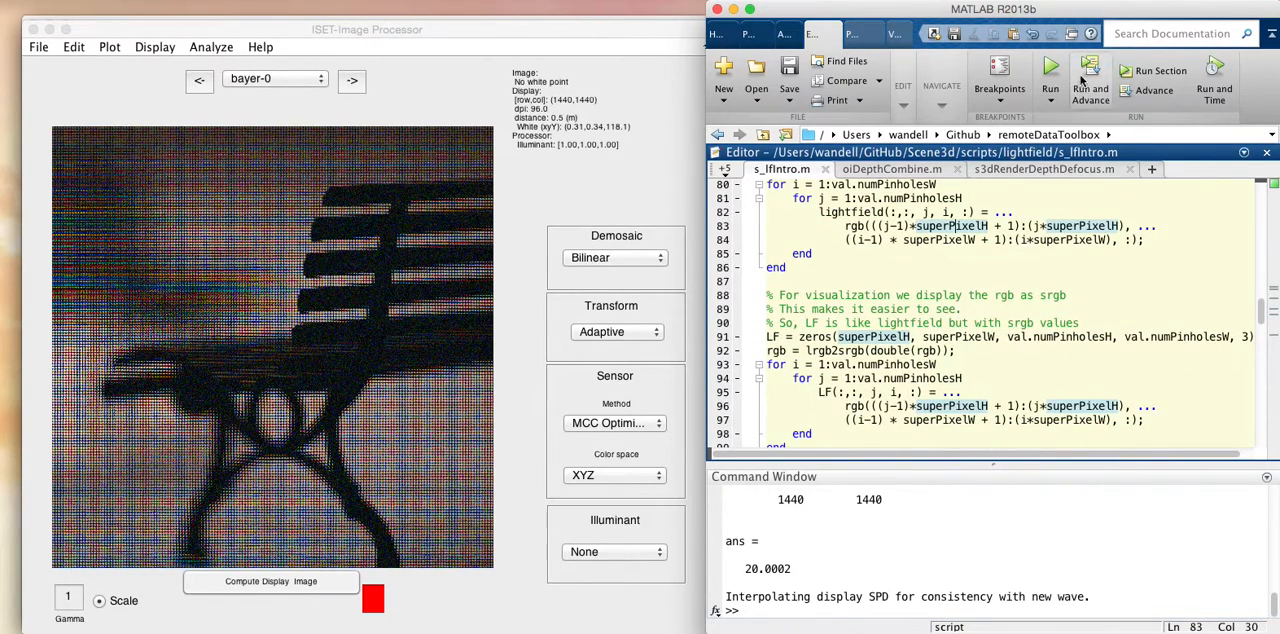
{"action": "scroll", "scroll_direction": "down", "scroll_amount": 3}
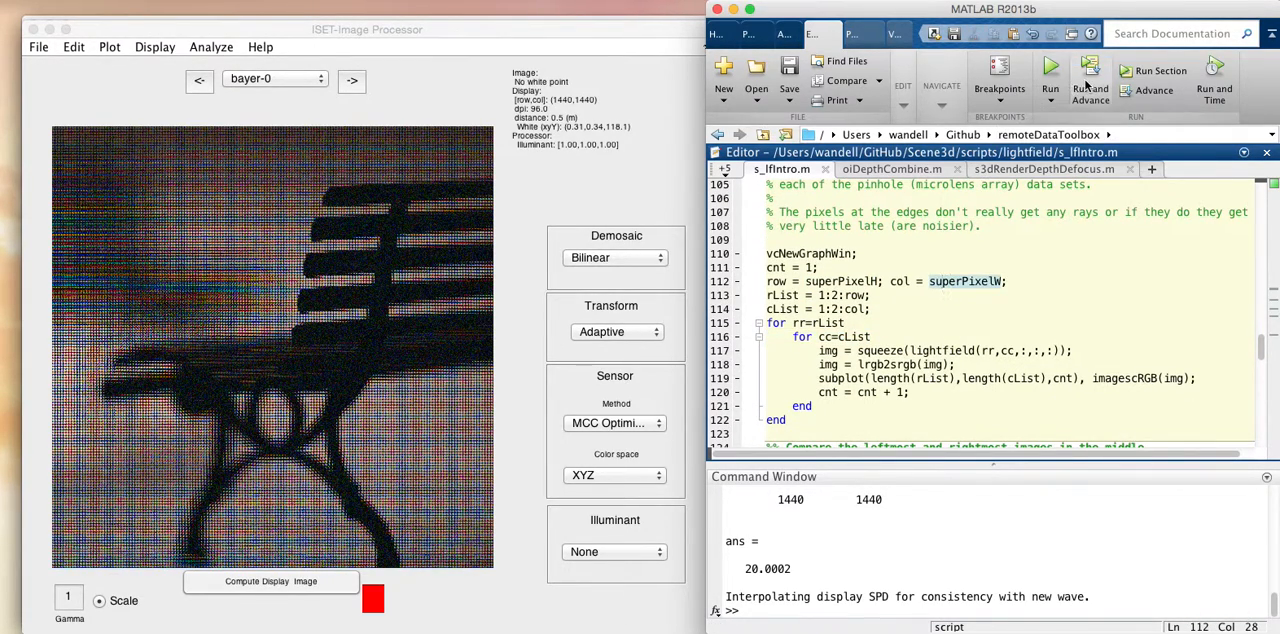
{"action": "mouse_move", "coordinate": [952, 228]}
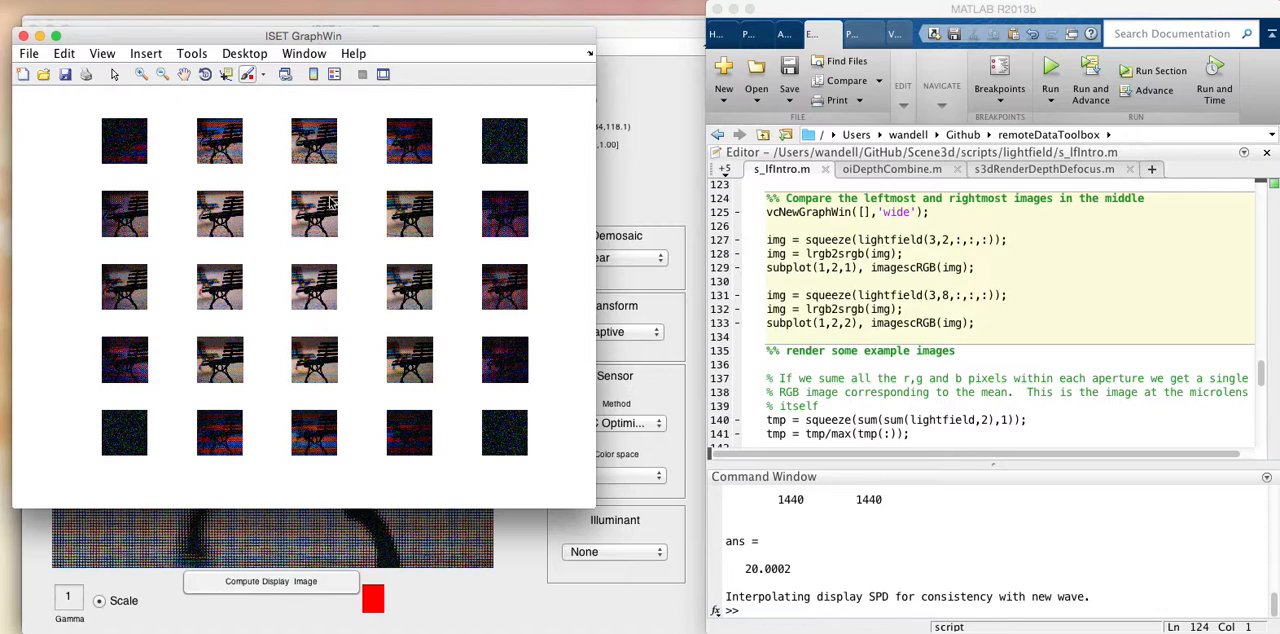
{"action": "mouse_move", "coordinate": [92, 128]}
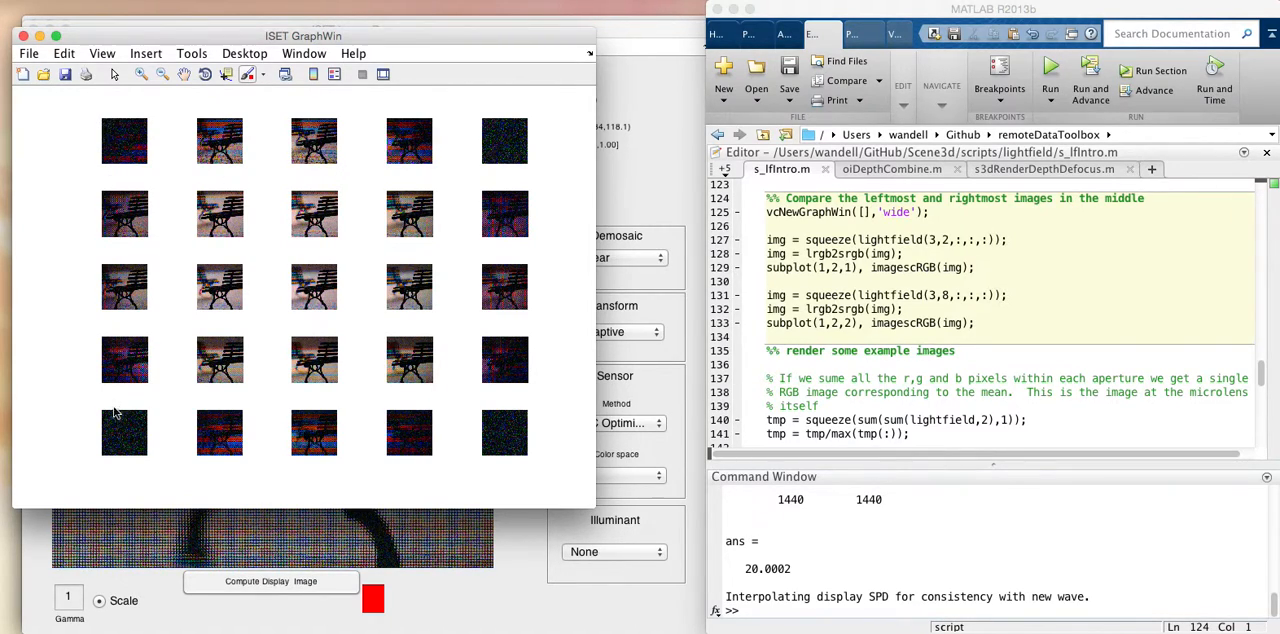
{"action": "mouse_move", "coordinate": [500, 234]}
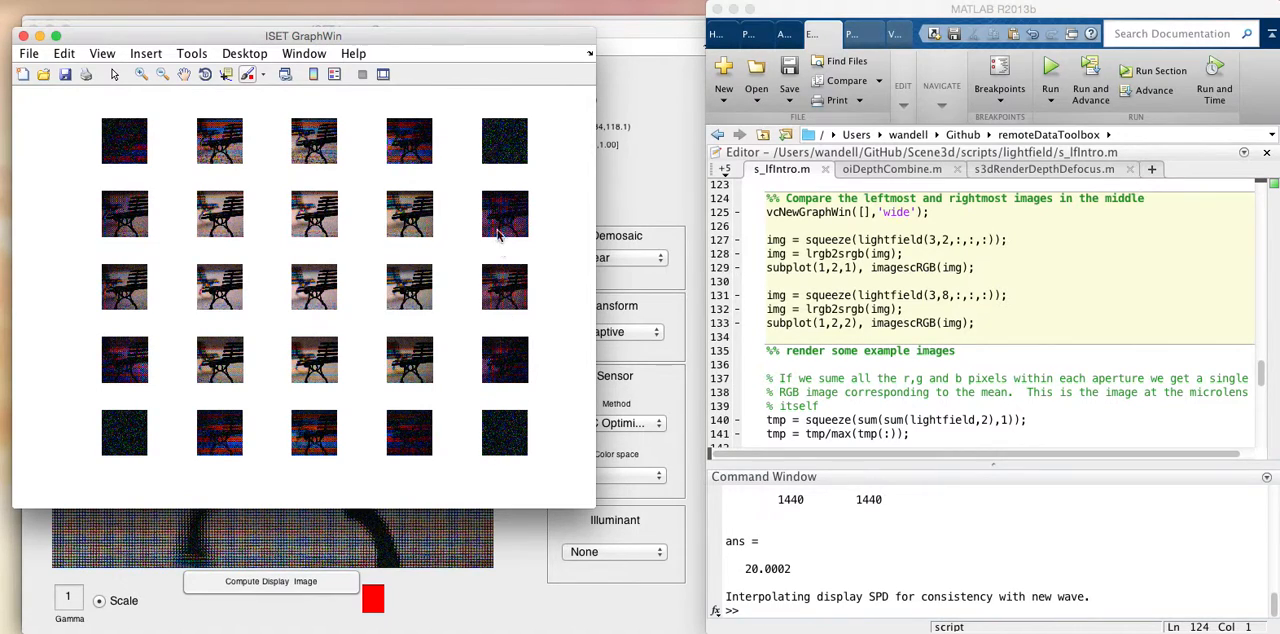
{"action": "mouse_move", "coordinate": [188, 136]}
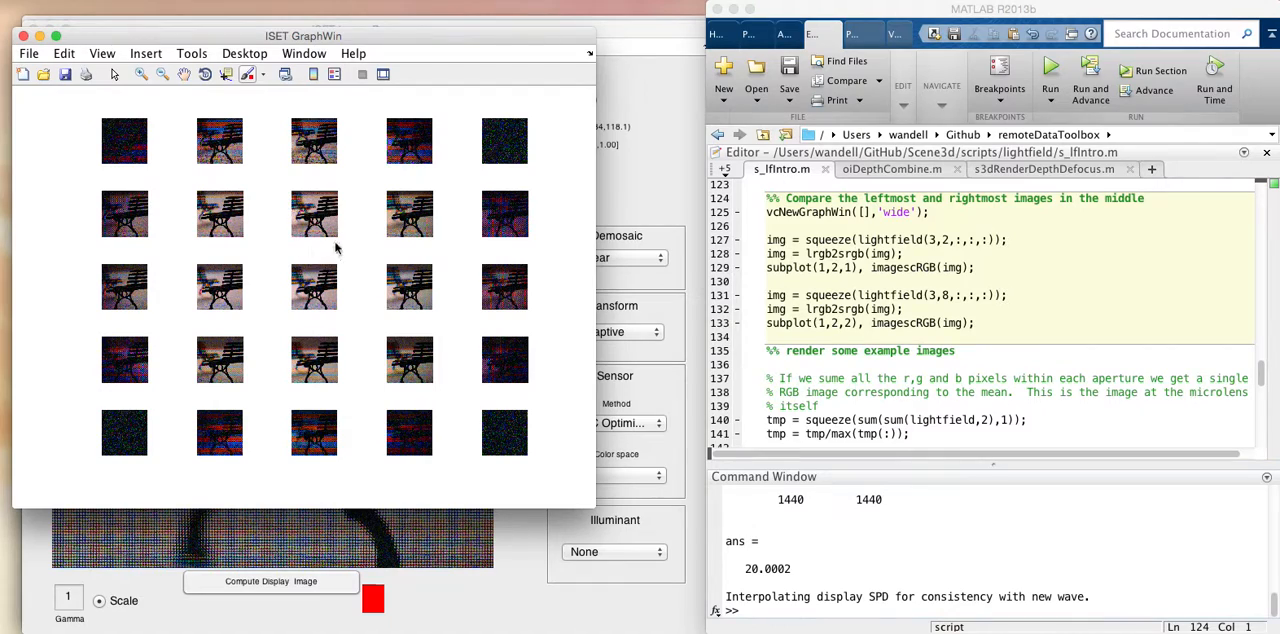
{"action": "mouse_move", "coordinate": [290, 228]}
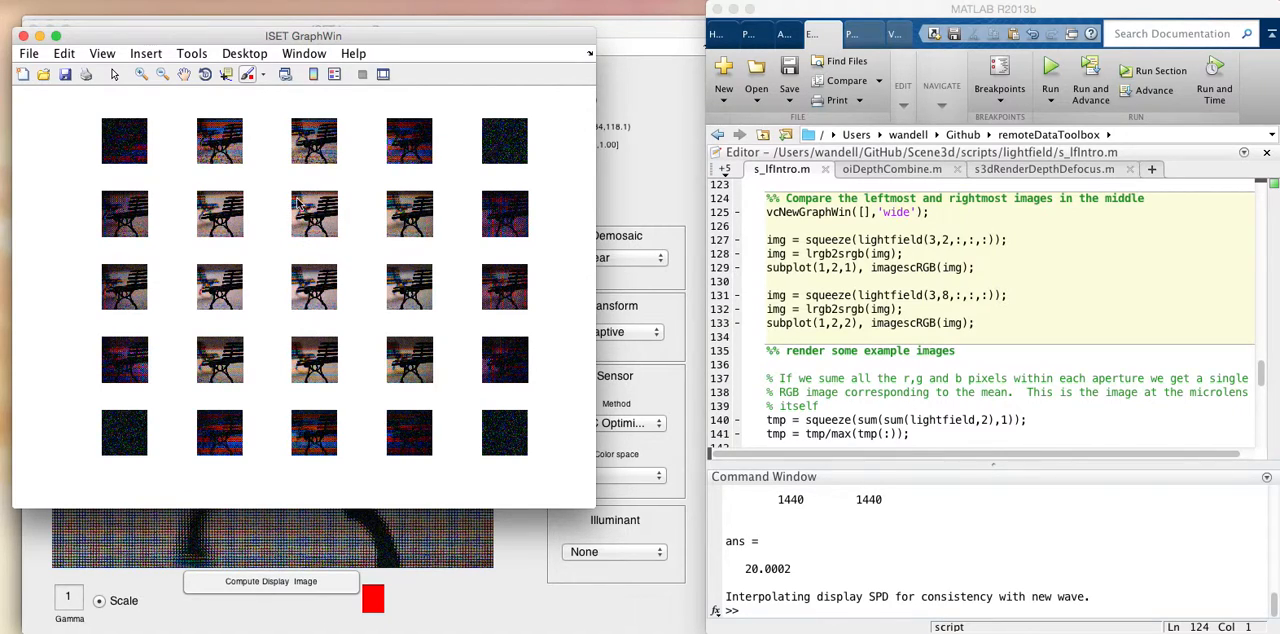
{"action": "mouse_move", "coordinate": [314, 218]}
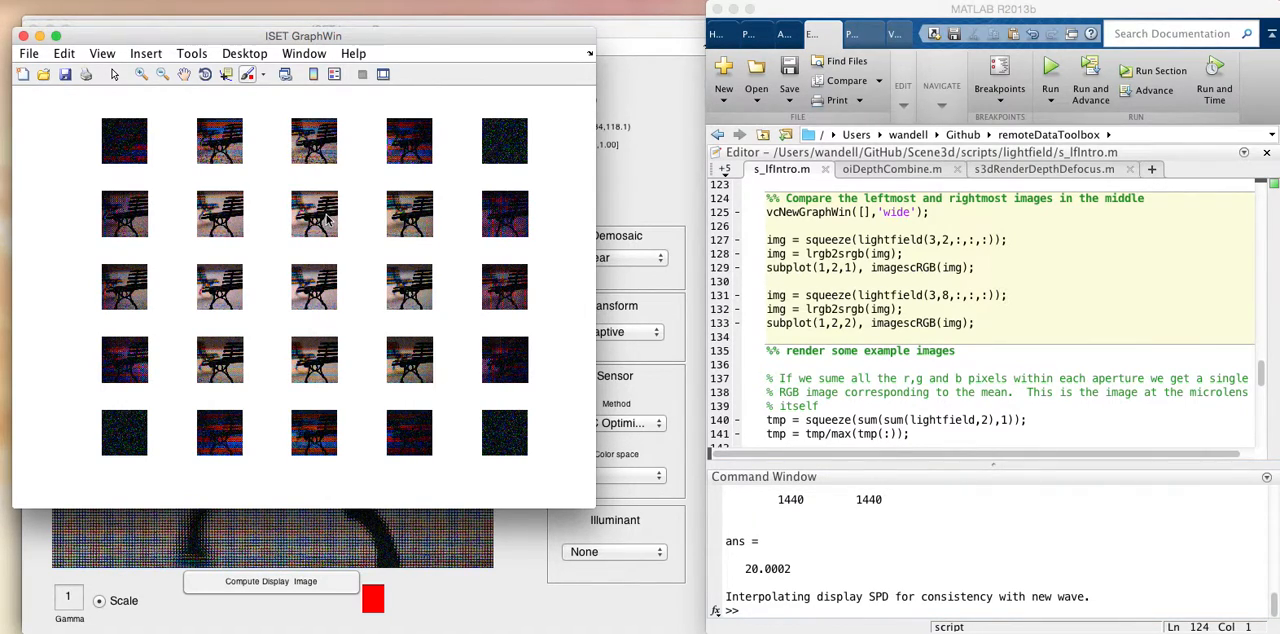
{"action": "mouse_move", "coordinate": [318, 216]}
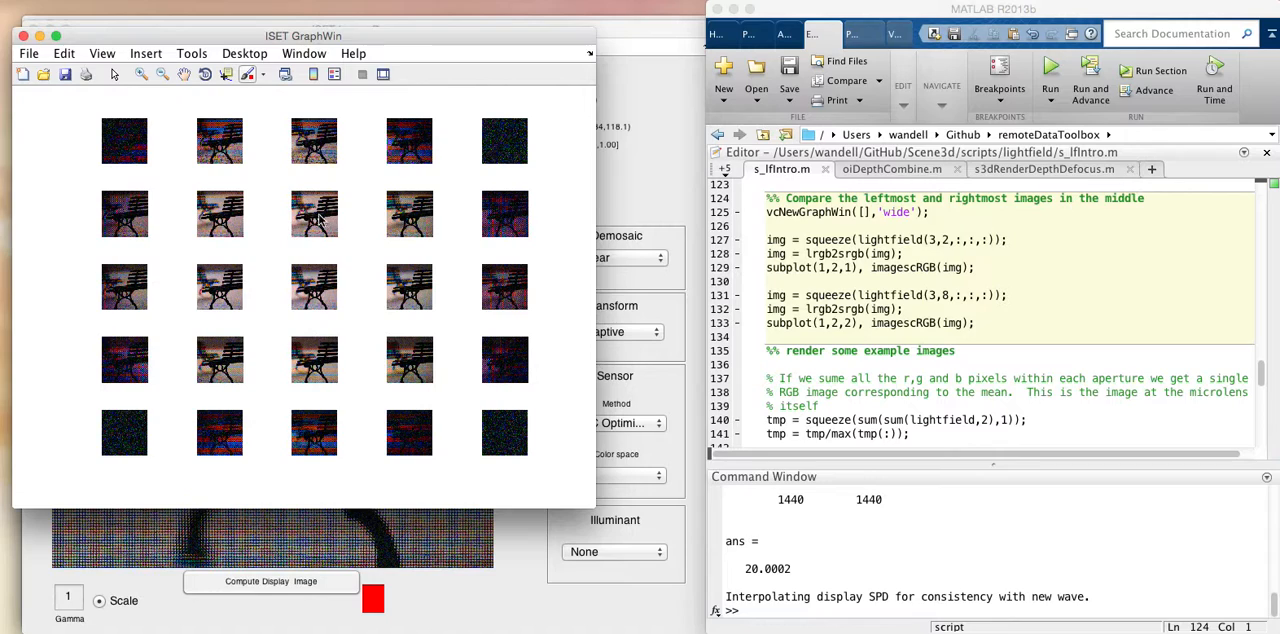
{"action": "mouse_move", "coordinate": [344, 308]}
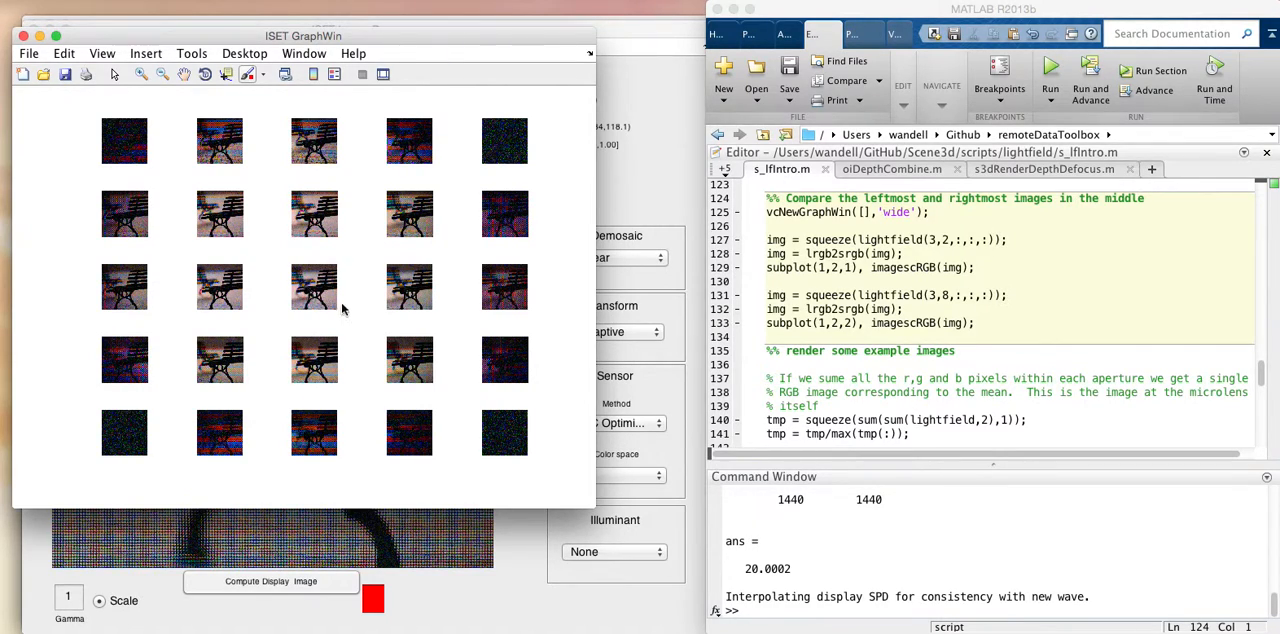
{"action": "mouse_move", "coordinate": [398, 300]}
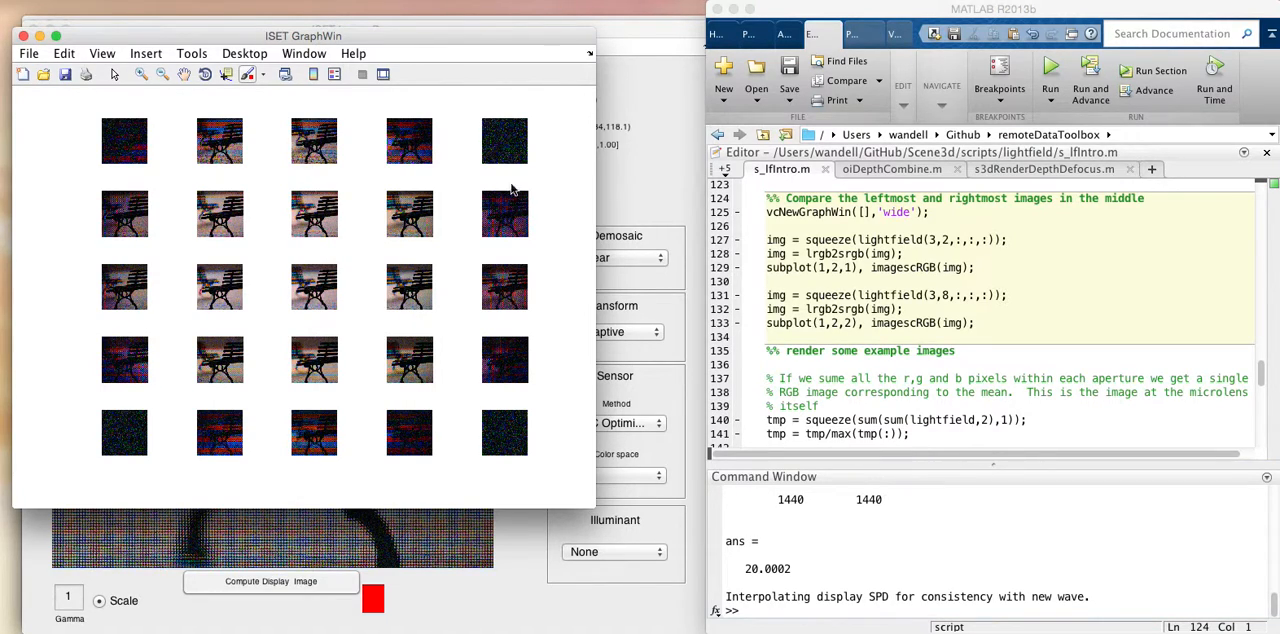
{"action": "mouse_move", "coordinate": [524, 310]}
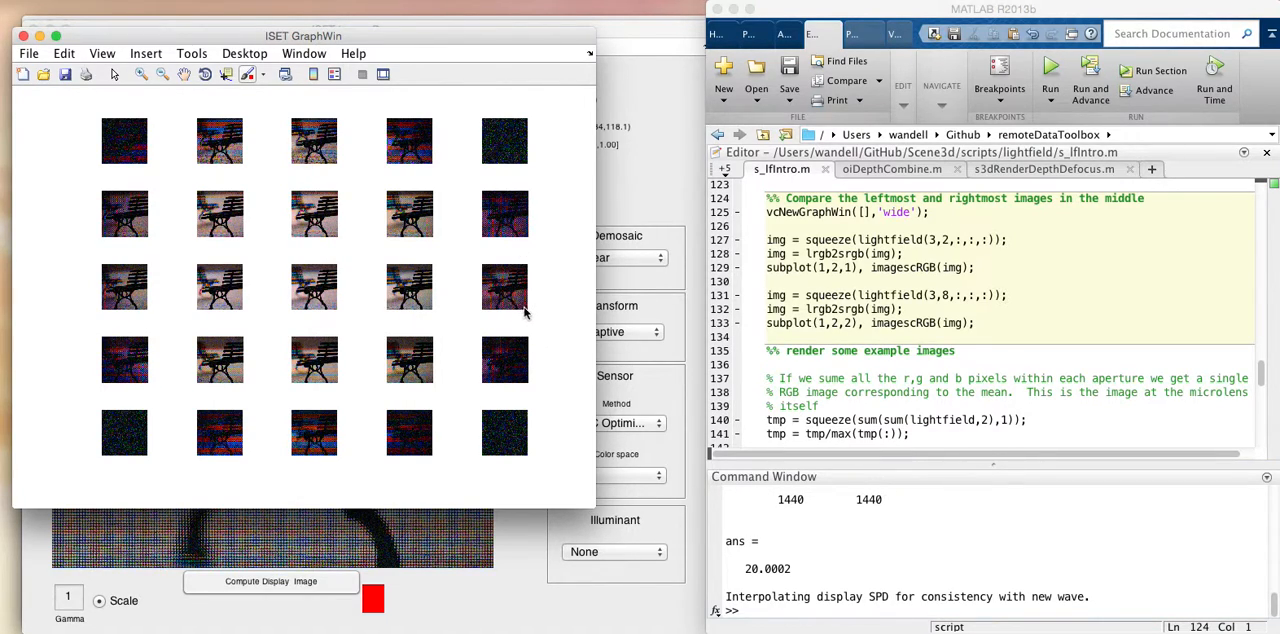
{"action": "mouse_move", "coordinate": [524, 448]}
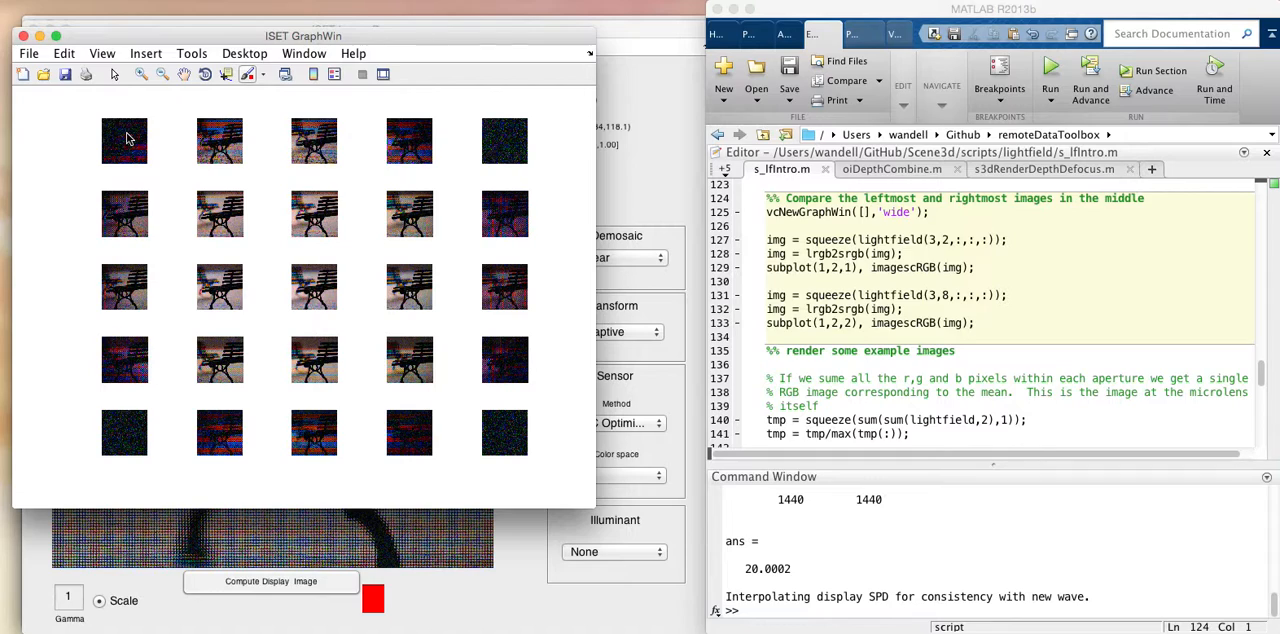
{"action": "mouse_move", "coordinate": [144, 164]}
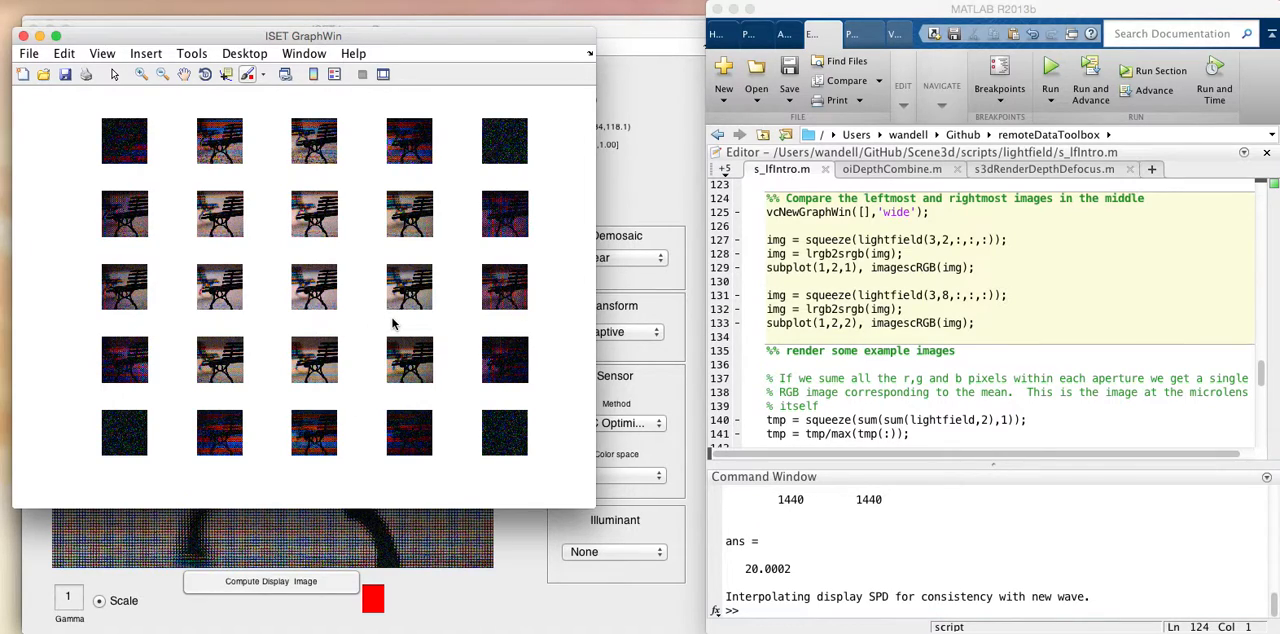
{"action": "mouse_move", "coordinate": [436, 328]}
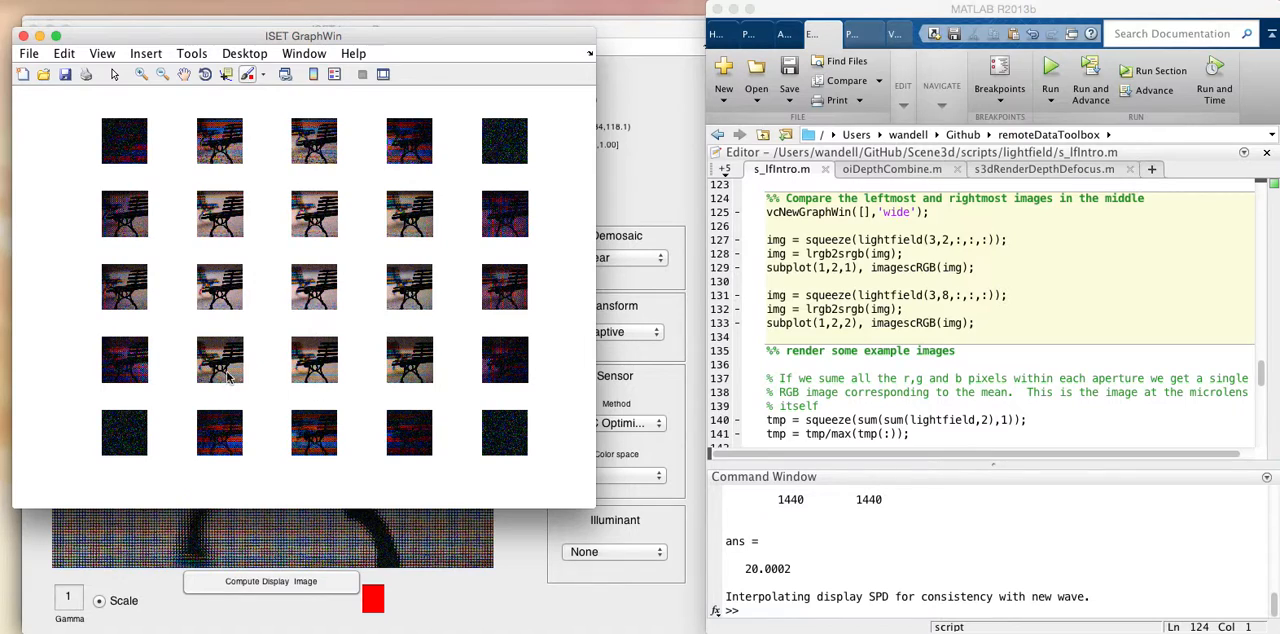
{"action": "mouse_move", "coordinate": [348, 212]}
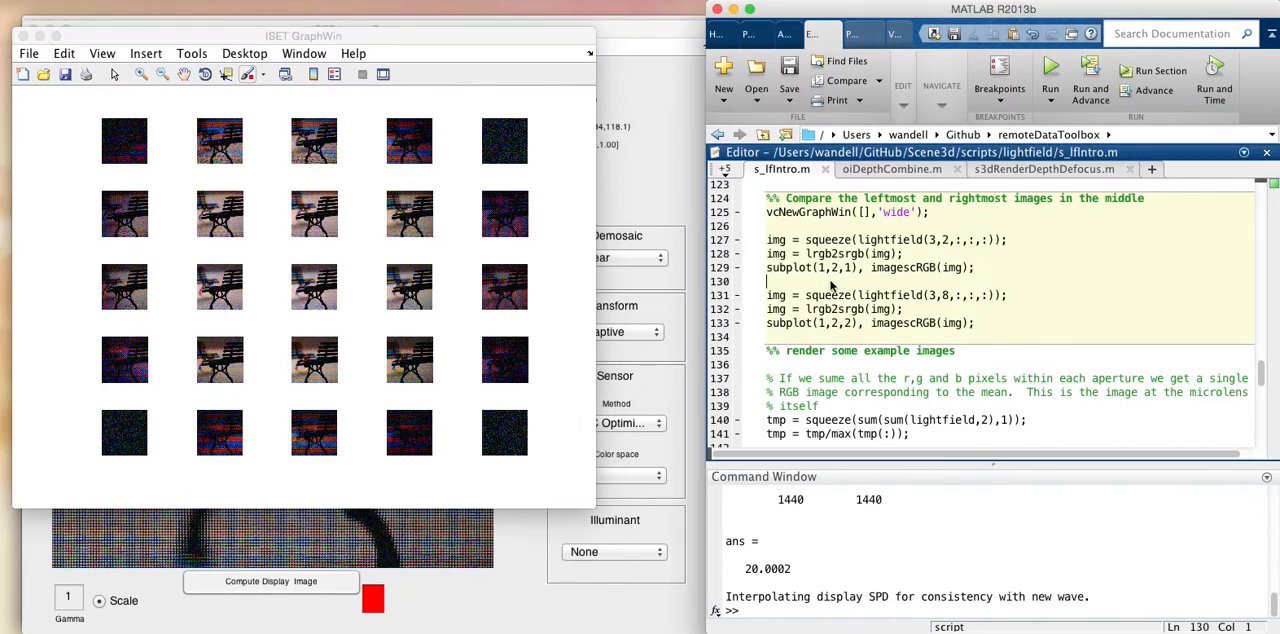
{"action": "mouse_move", "coordinate": [958, 252]}
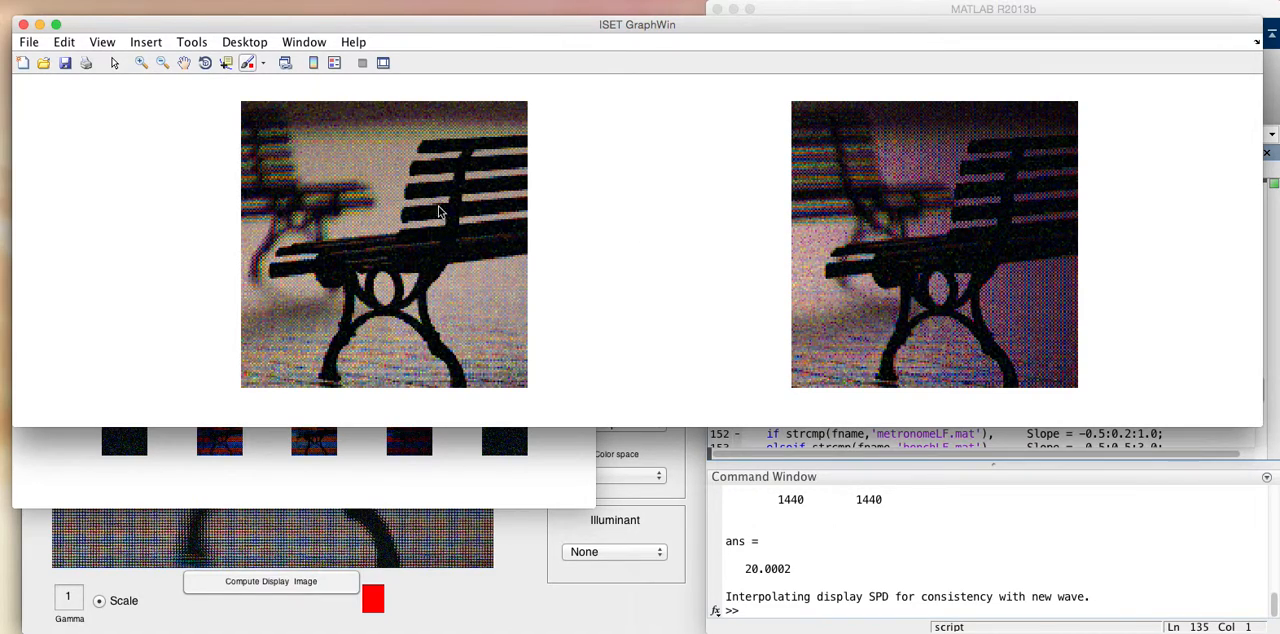
{"action": "mouse_move", "coordinate": [676, 258]}
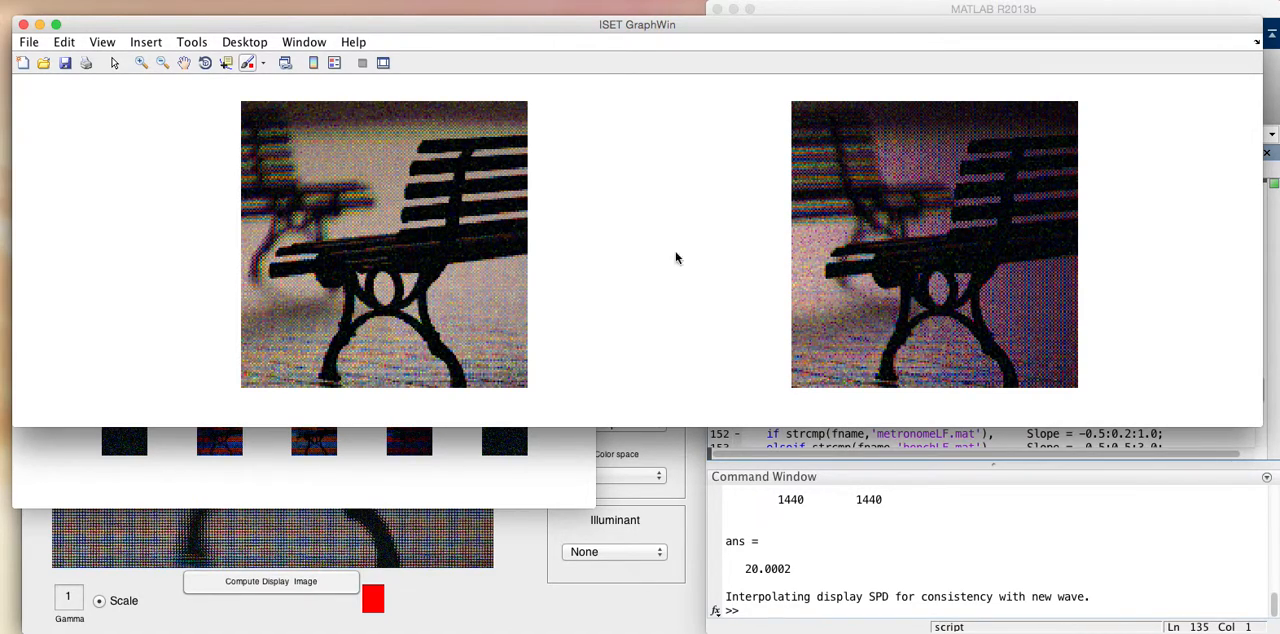
{"action": "mouse_move", "coordinate": [404, 234]}
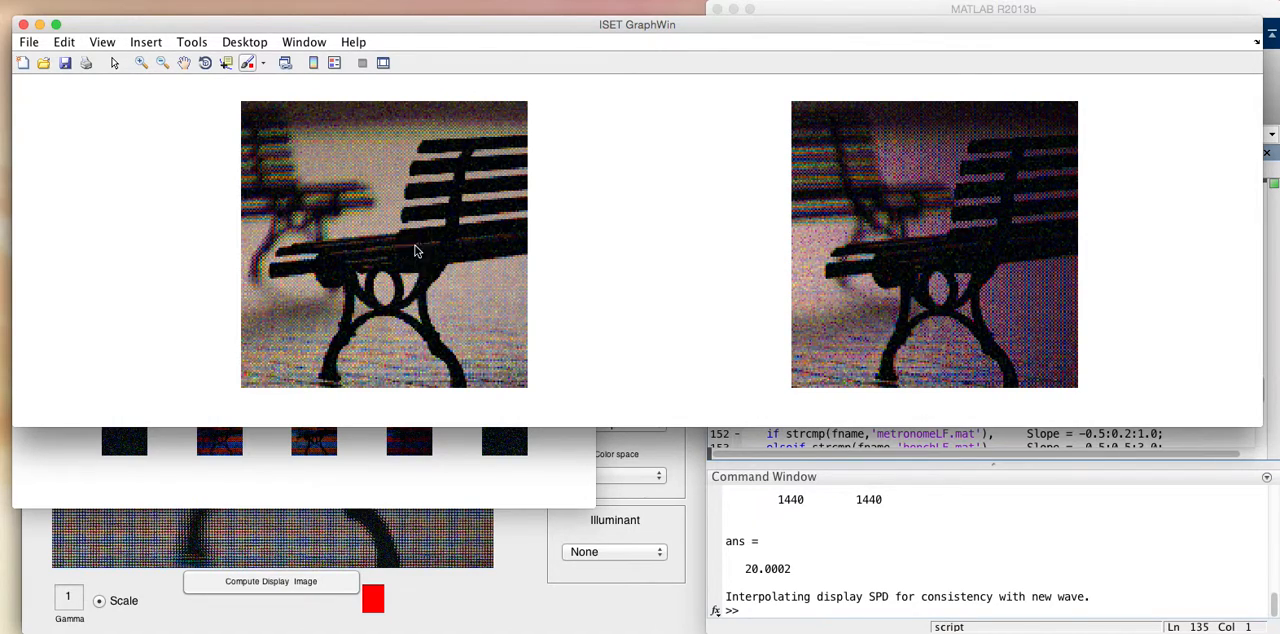
{"action": "mouse_move", "coordinate": [304, 200]}
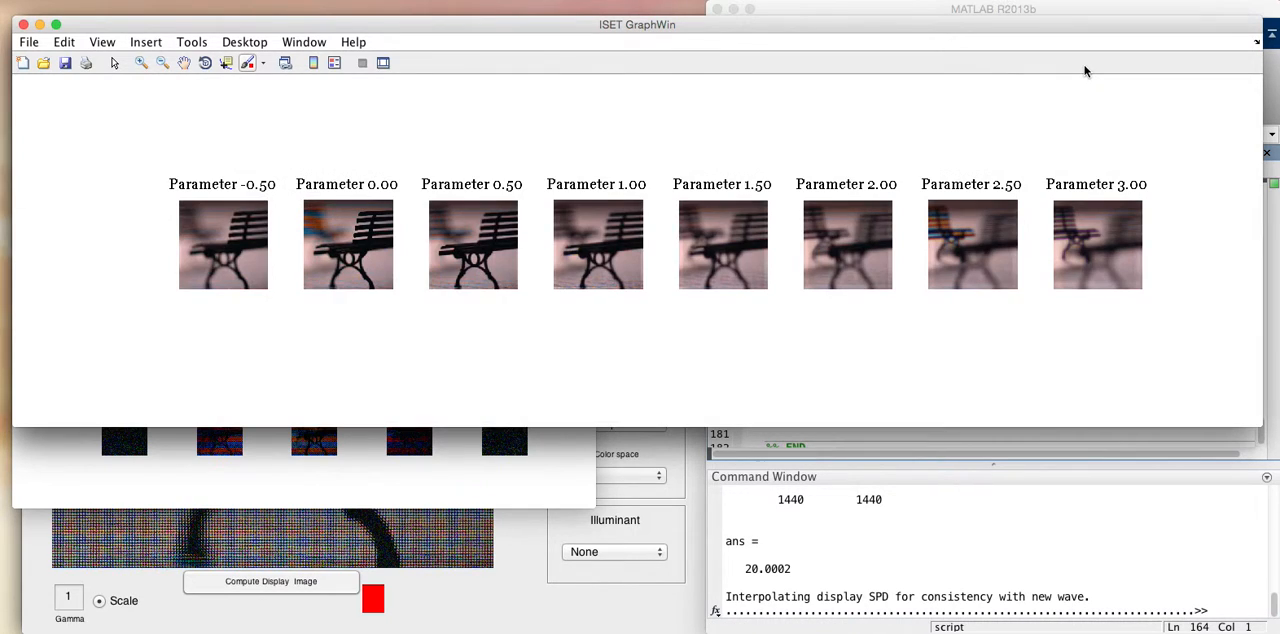
{"action": "mouse_move", "coordinate": [810, 158]}
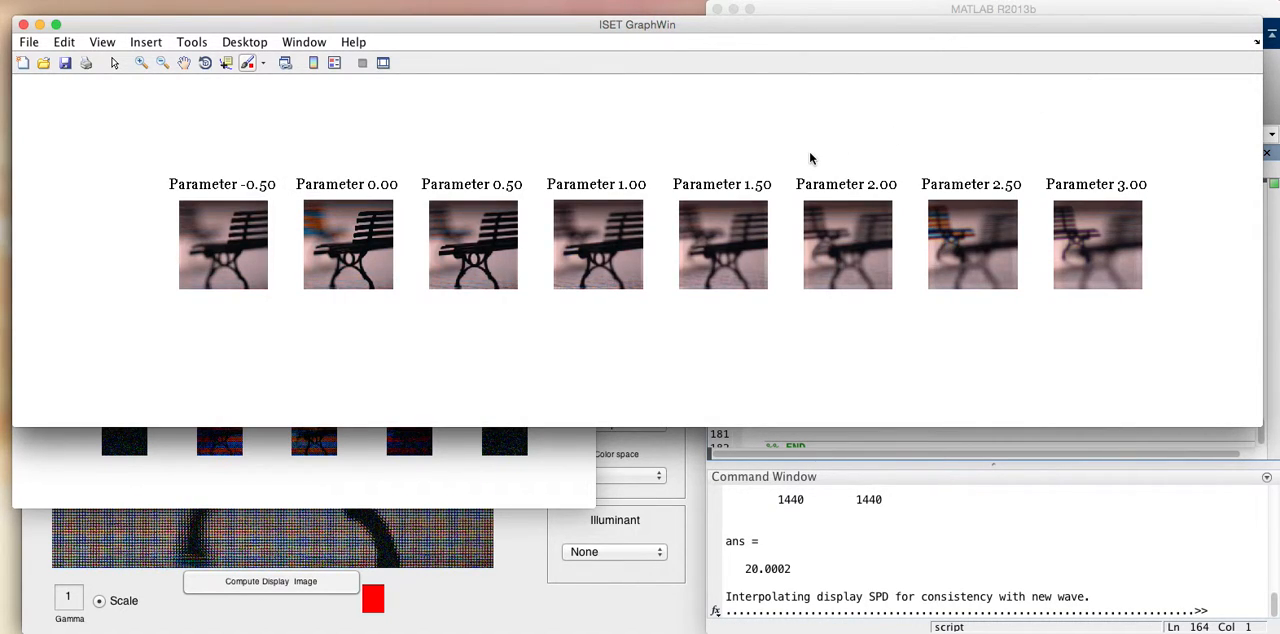
{"action": "mouse_move", "coordinate": [254, 194]}
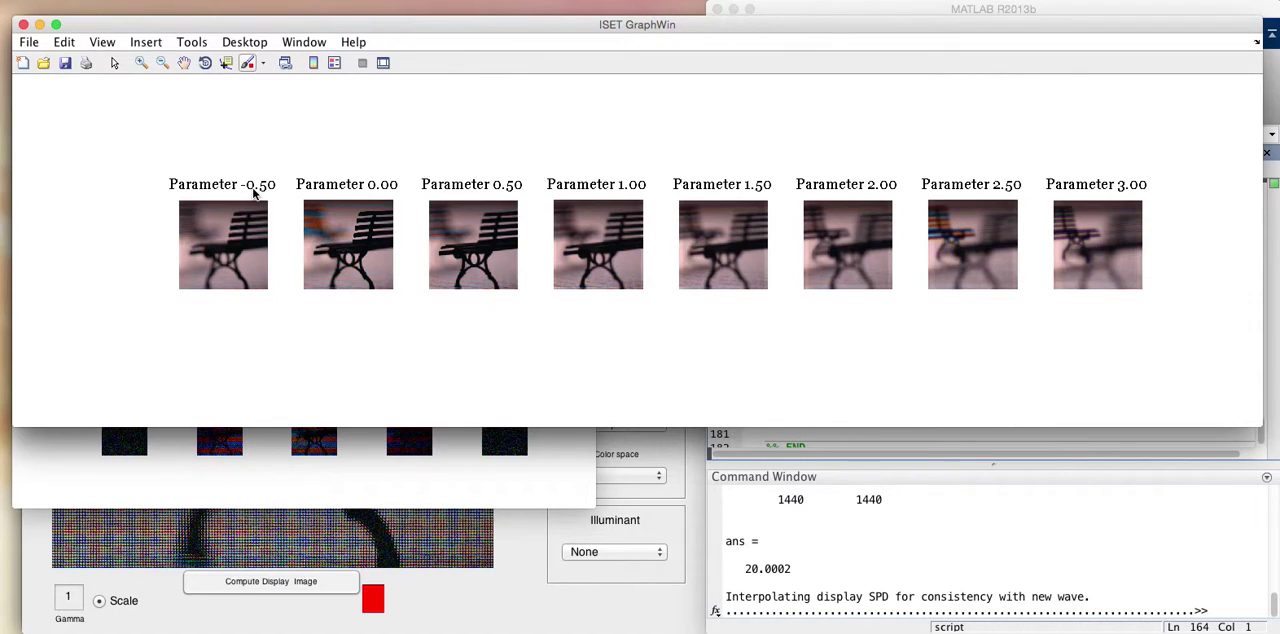
{"action": "mouse_move", "coordinate": [264, 192]}
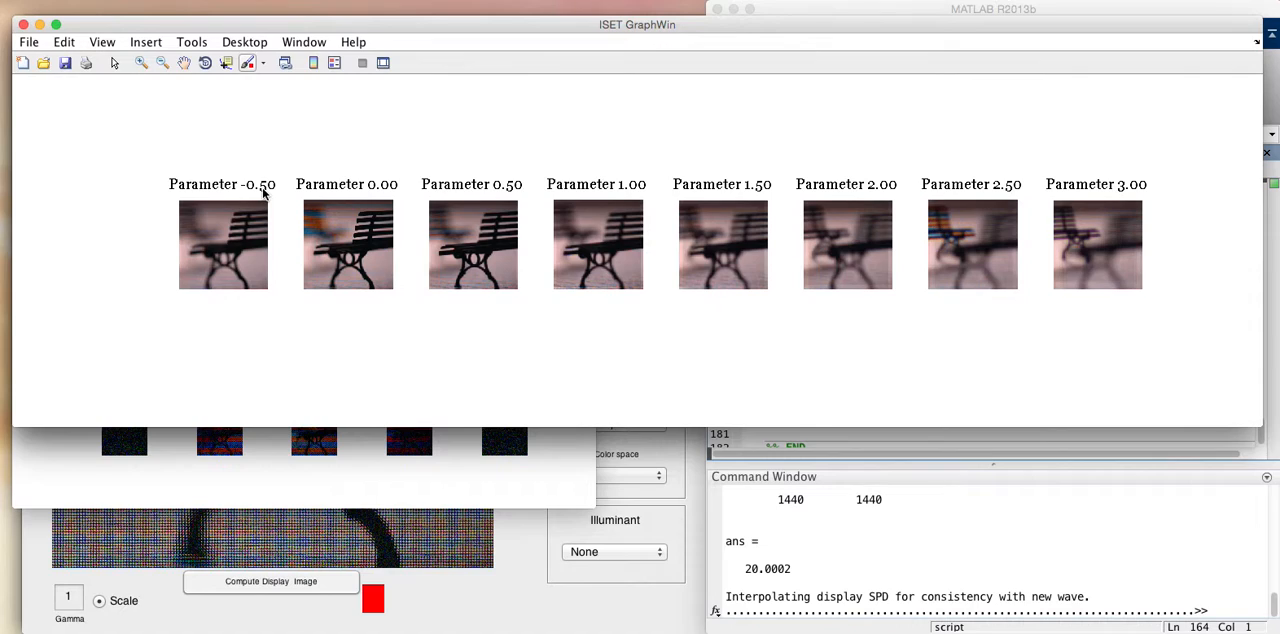
{"action": "mouse_move", "coordinate": [248, 238]}
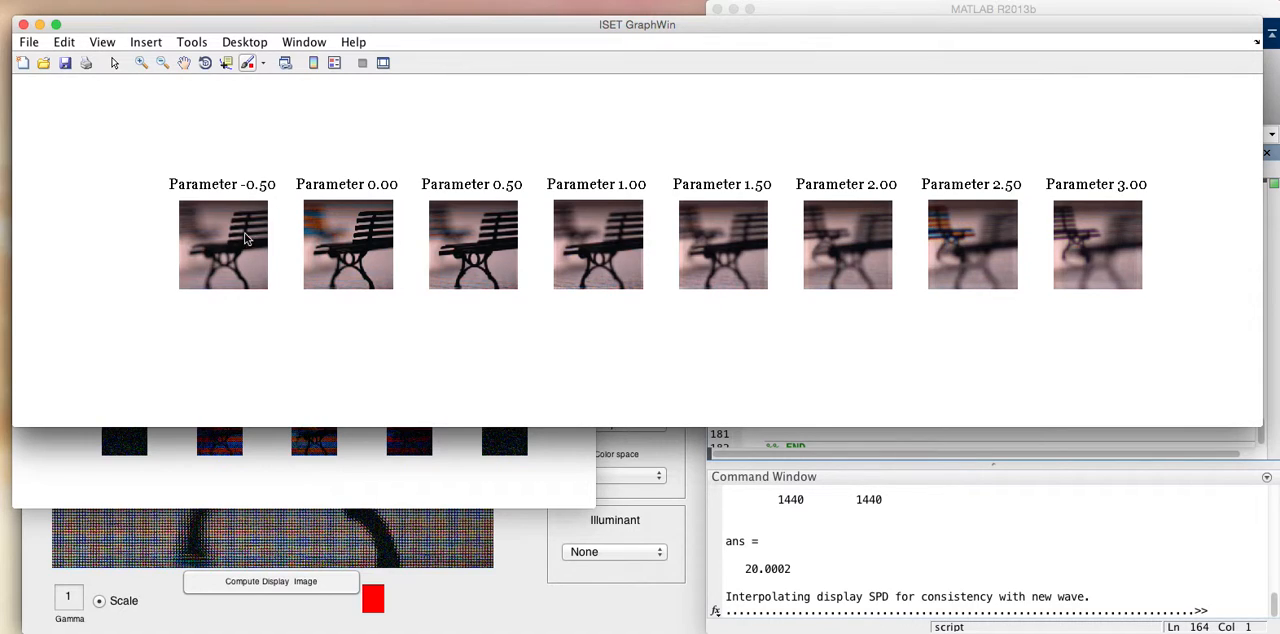
{"action": "mouse_move", "coordinate": [248, 276]}
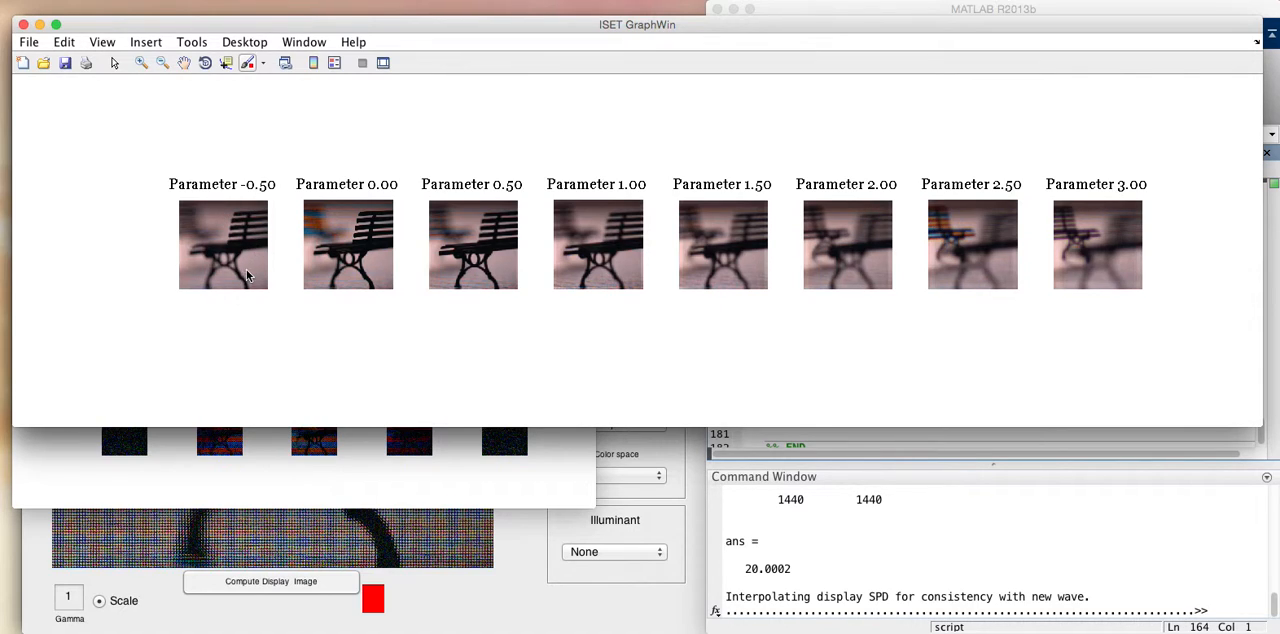
{"action": "mouse_move", "coordinate": [196, 230]}
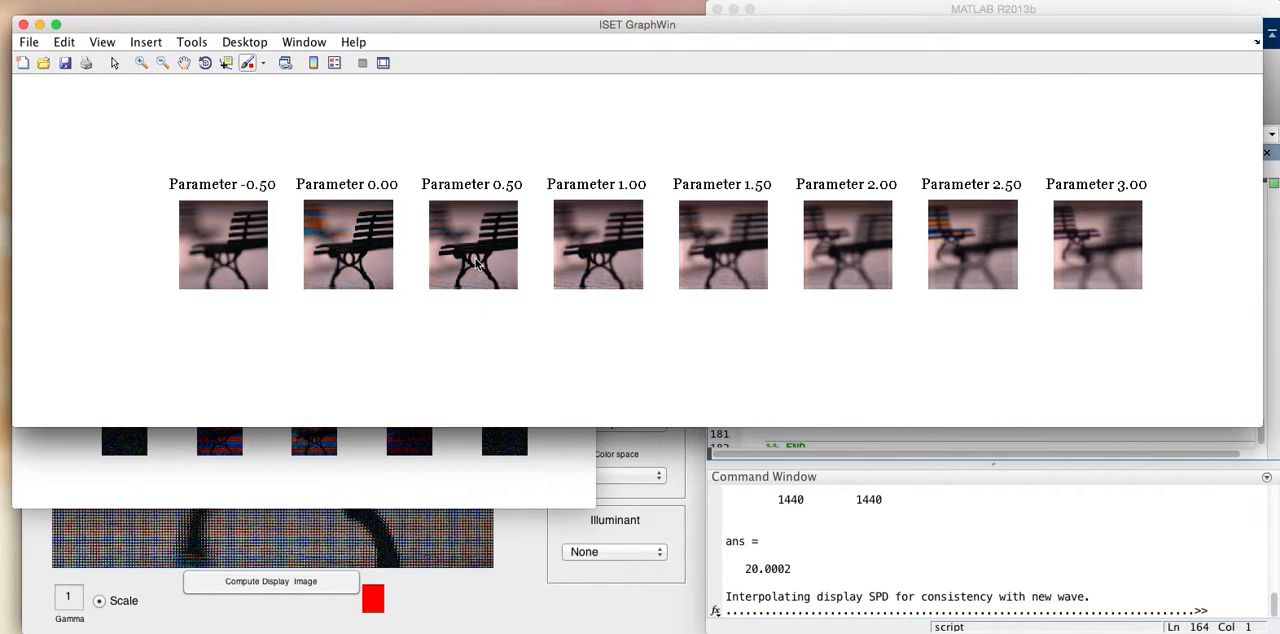
{"action": "mouse_move", "coordinate": [896, 252]}
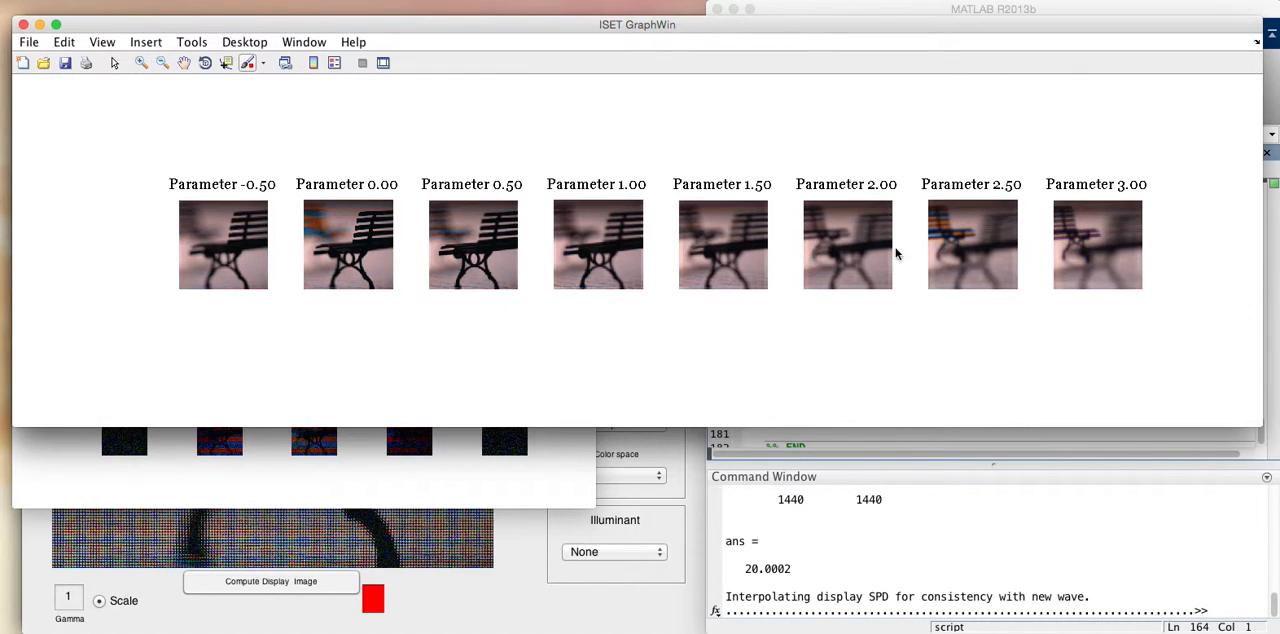
{"action": "mouse_move", "coordinate": [1086, 232]}
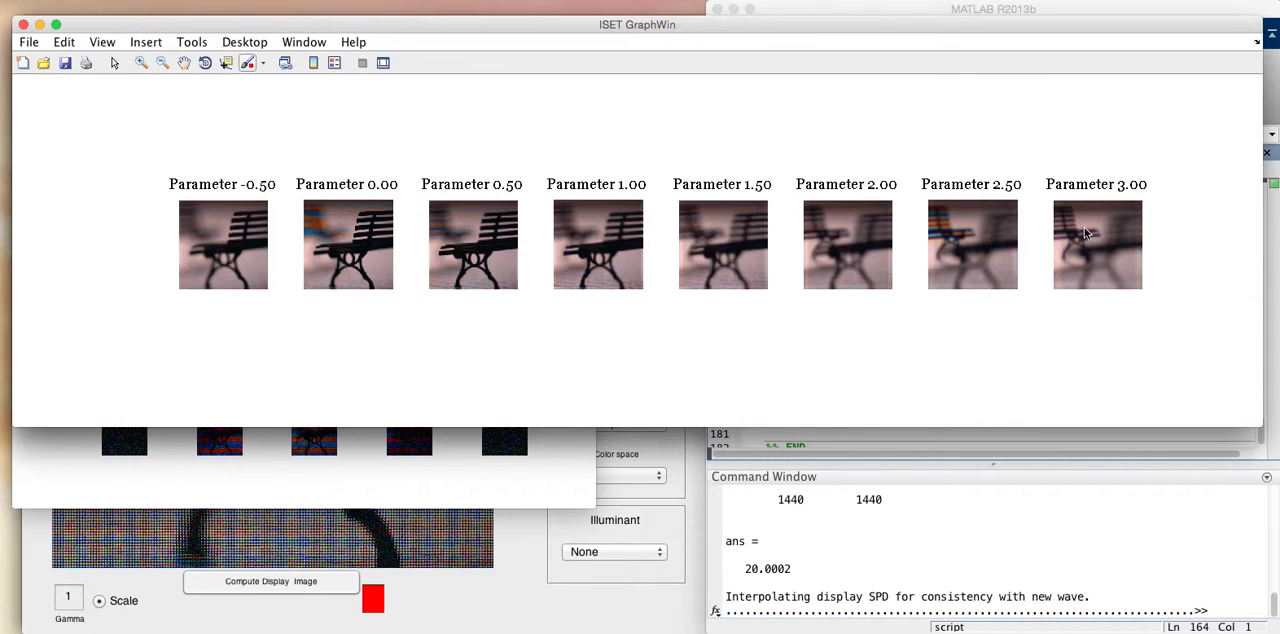
{"action": "mouse_move", "coordinate": [1124, 236]}
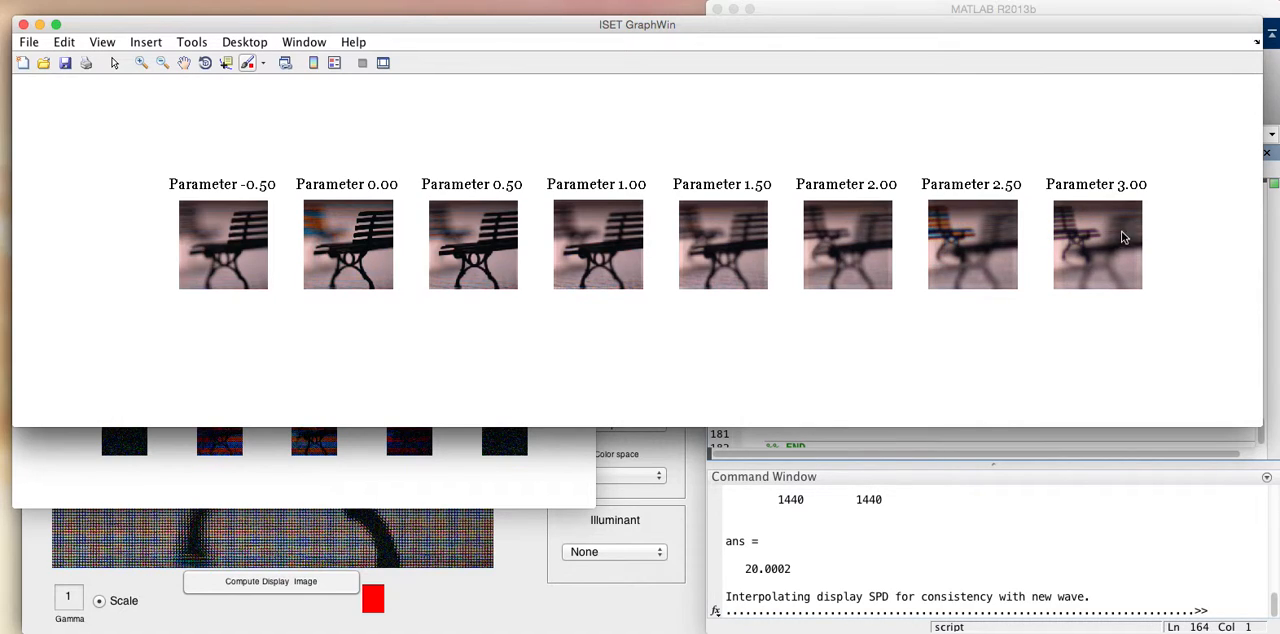
{"action": "mouse_move", "coordinate": [1116, 242]}
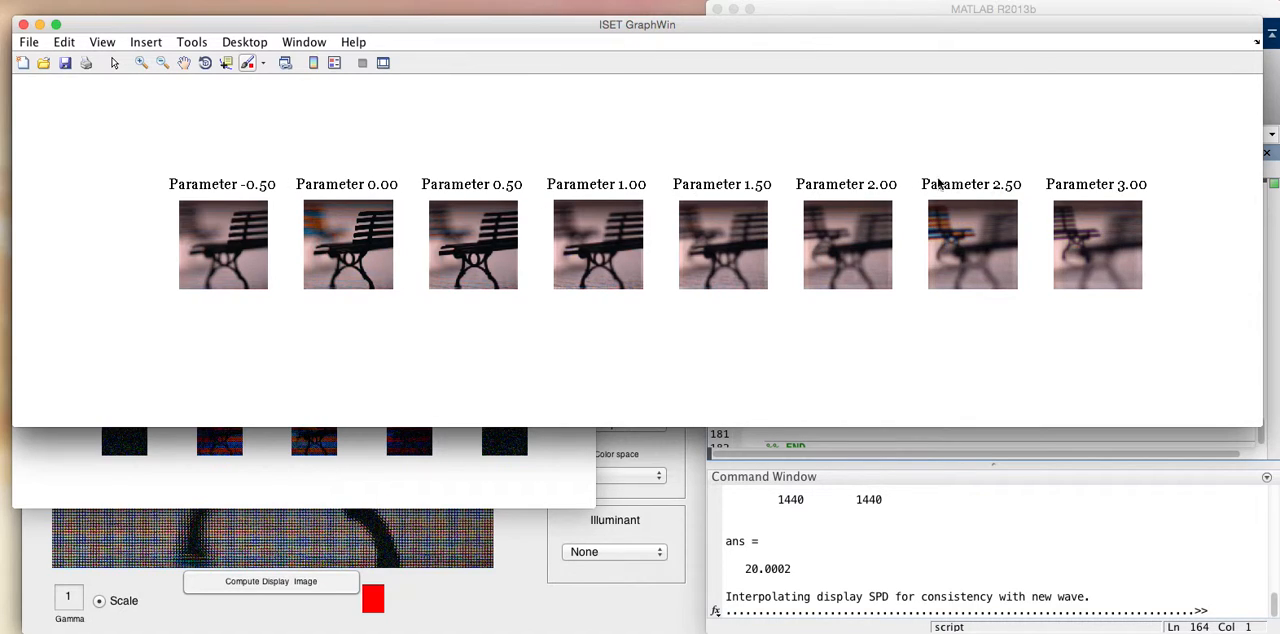
{"action": "mouse_move", "coordinate": [460, 208]}
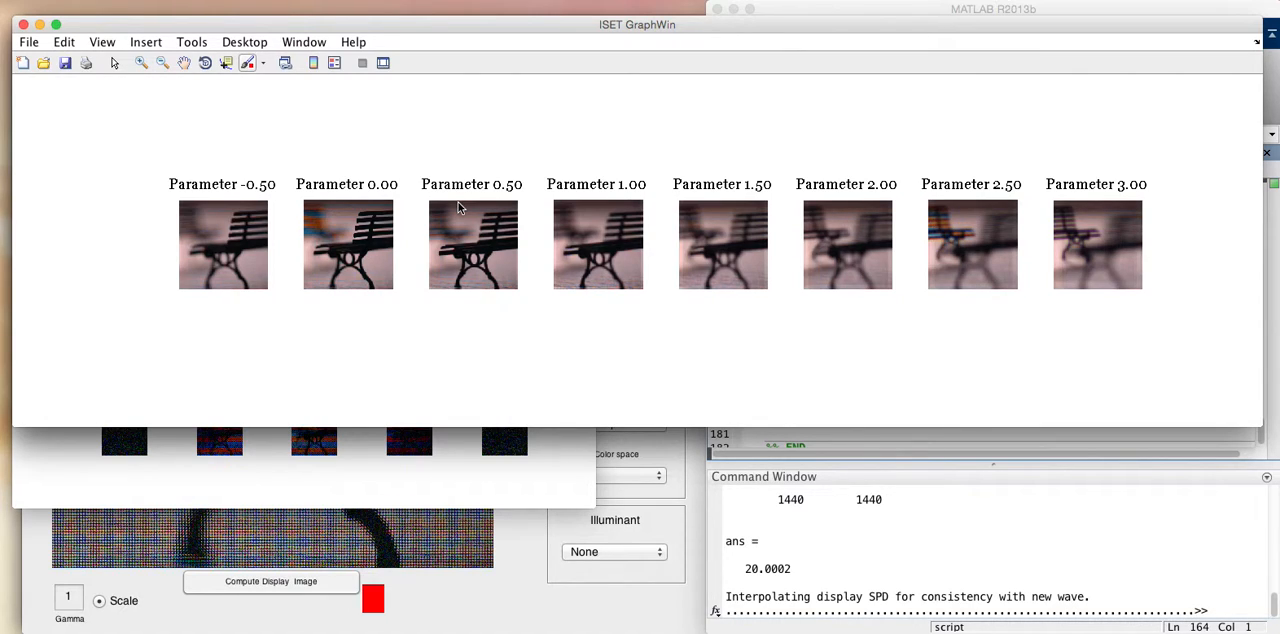
{"action": "mouse_move", "coordinate": [470, 192]}
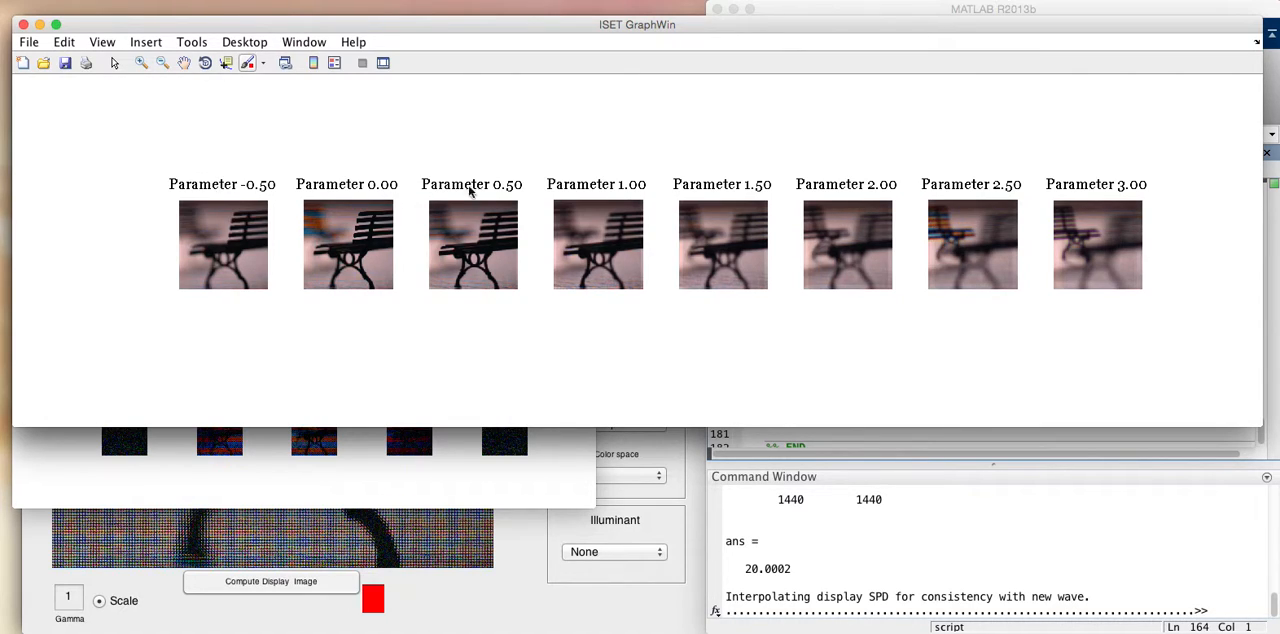
{"action": "mouse_move", "coordinate": [496, 190]}
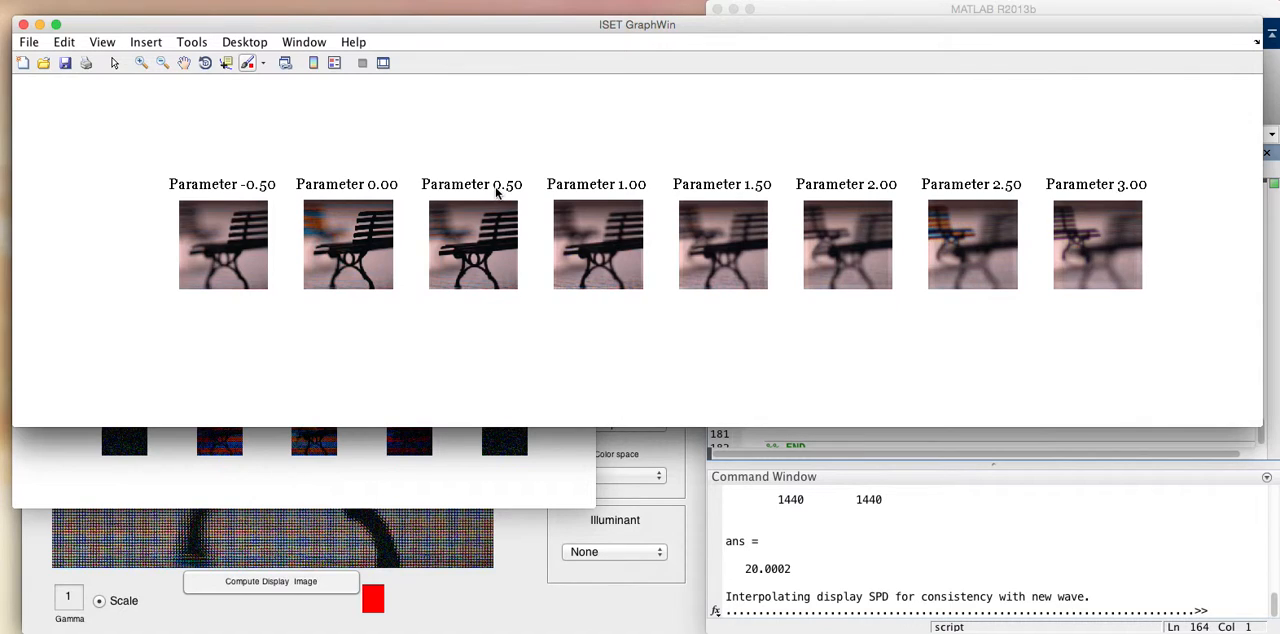
{"action": "mouse_move", "coordinate": [232, 224]}
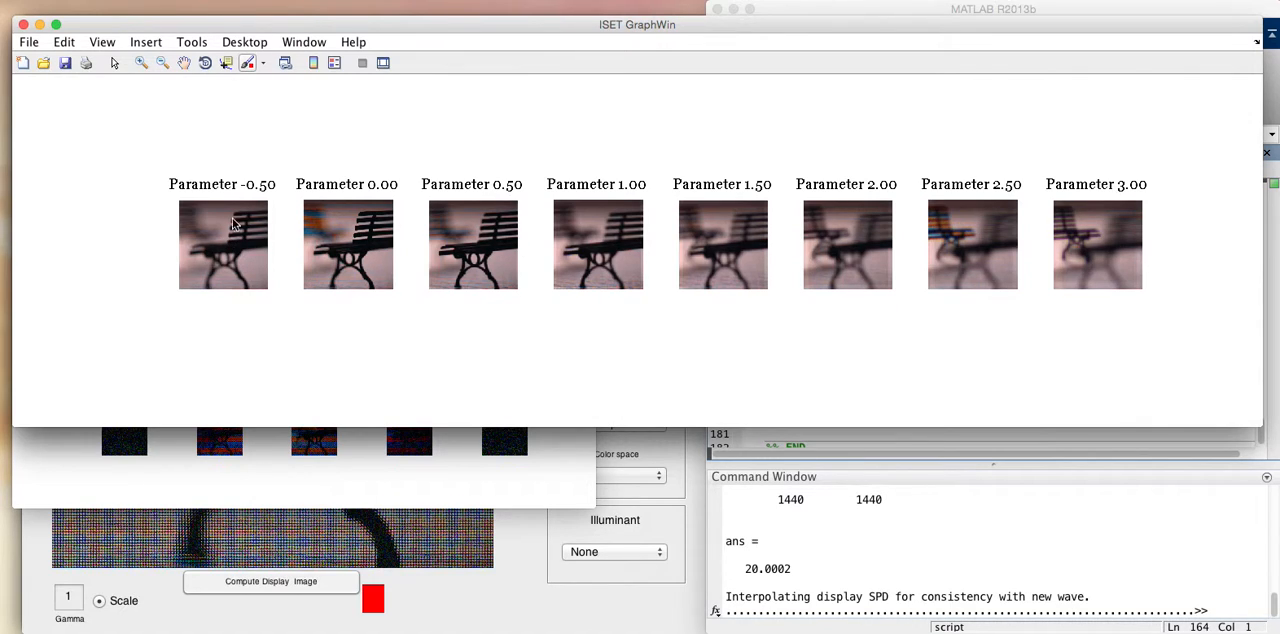
{"action": "mouse_move", "coordinate": [618, 258]}
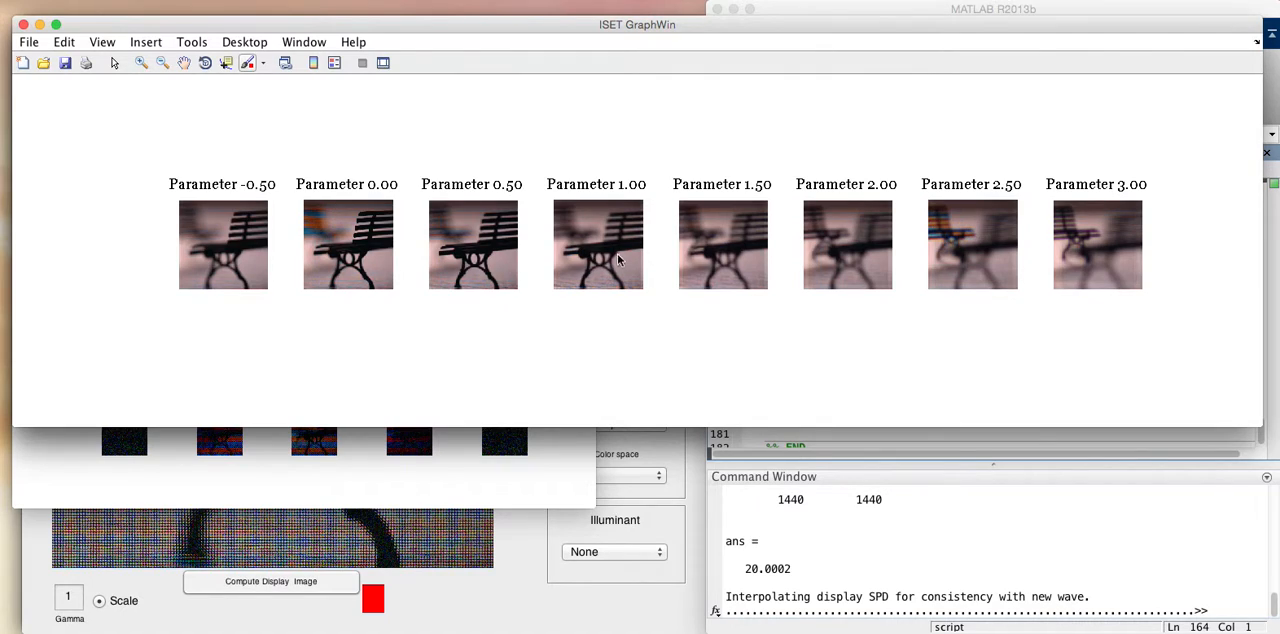
{"action": "mouse_move", "coordinate": [724, 244]}
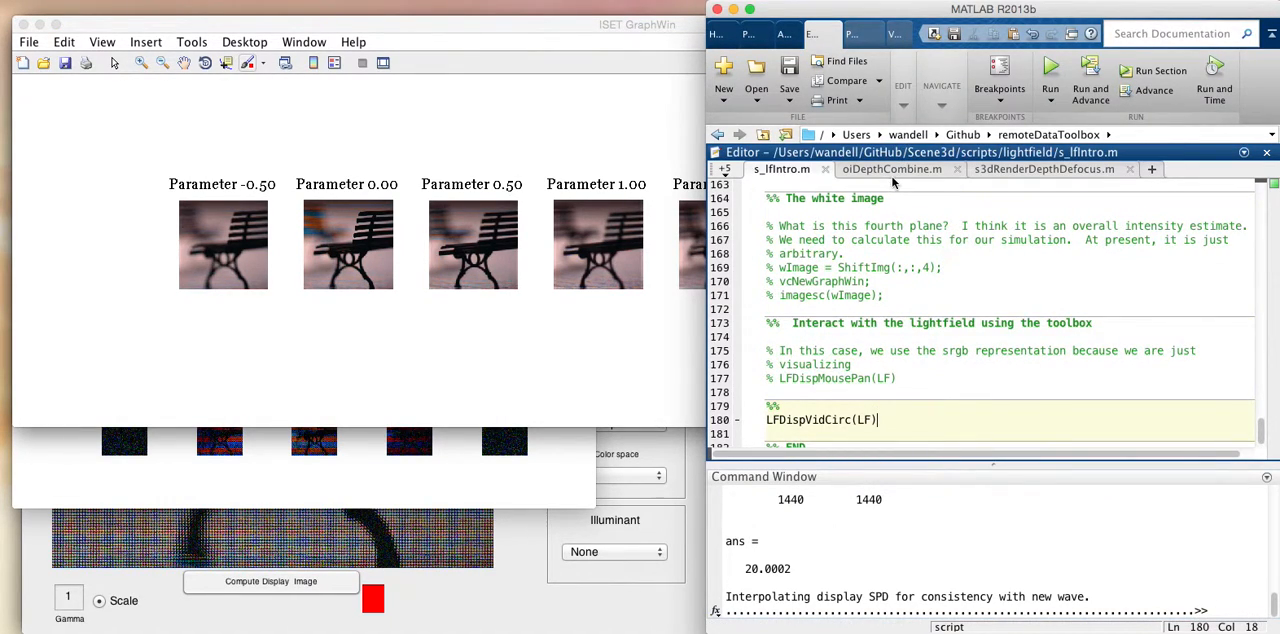
{"action": "mouse_move", "coordinate": [900, 178]}
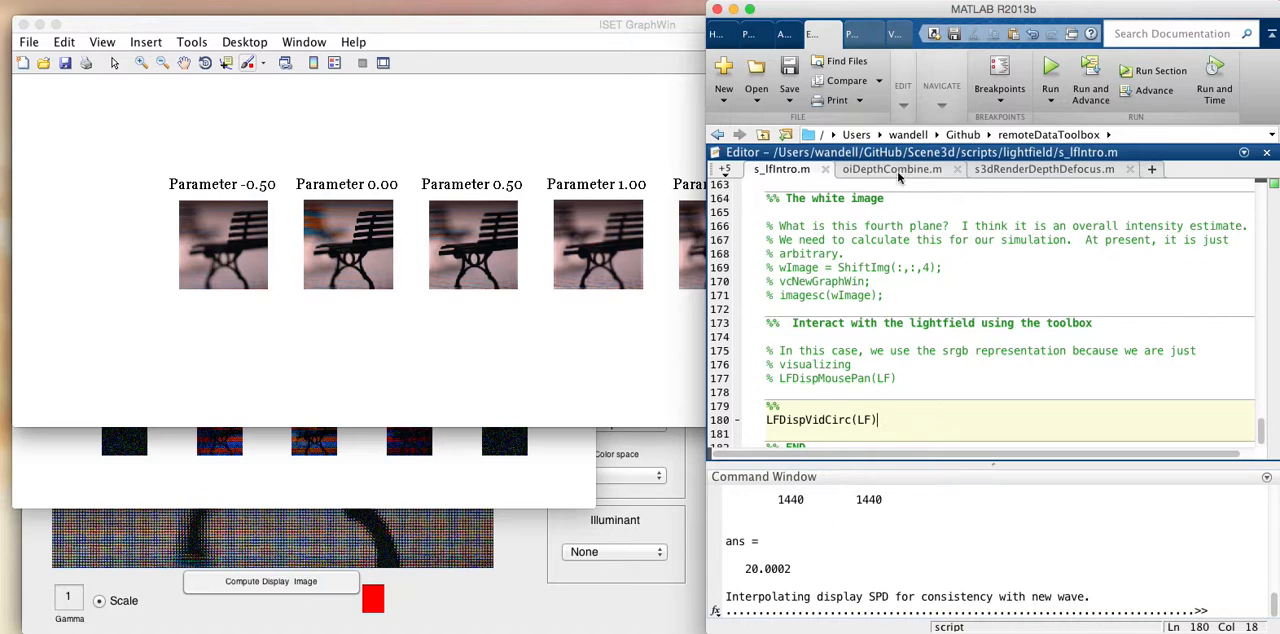
Step: Run the LFDispVidCirc(LF) cell and move the new Figure 7 window into view
{"action": "left_click", "coordinate": [1088, 72]}
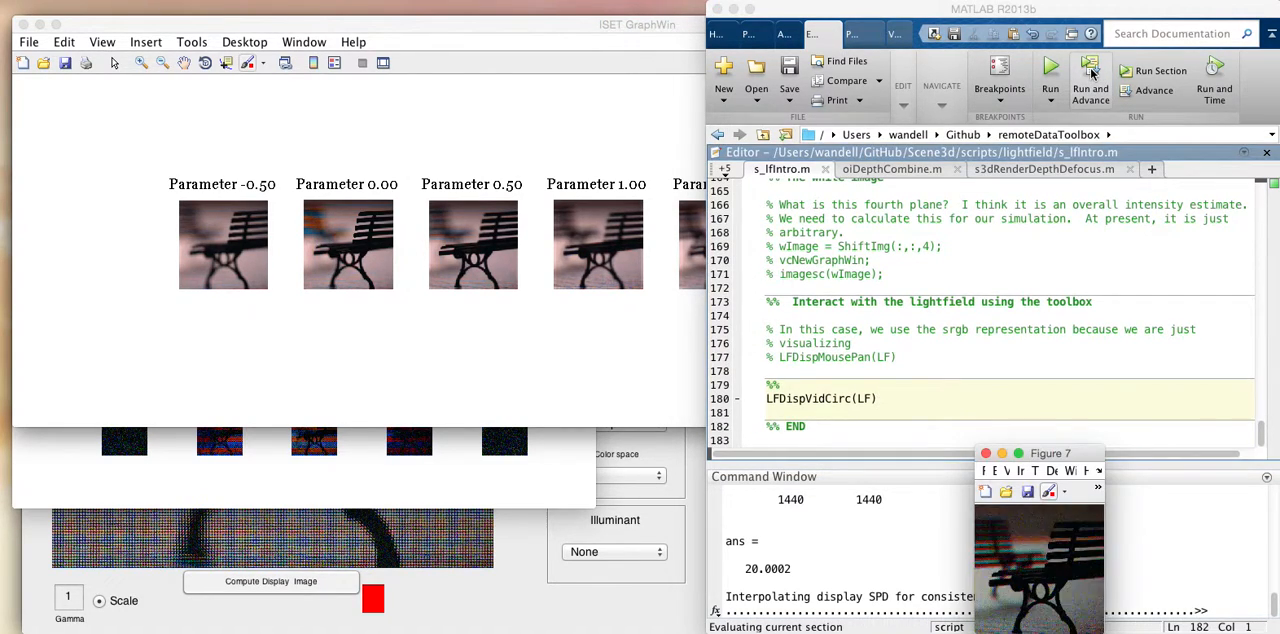
{"action": "left_click_drag", "start_coordinate": [1050, 452], "coordinate": [770, 320]}
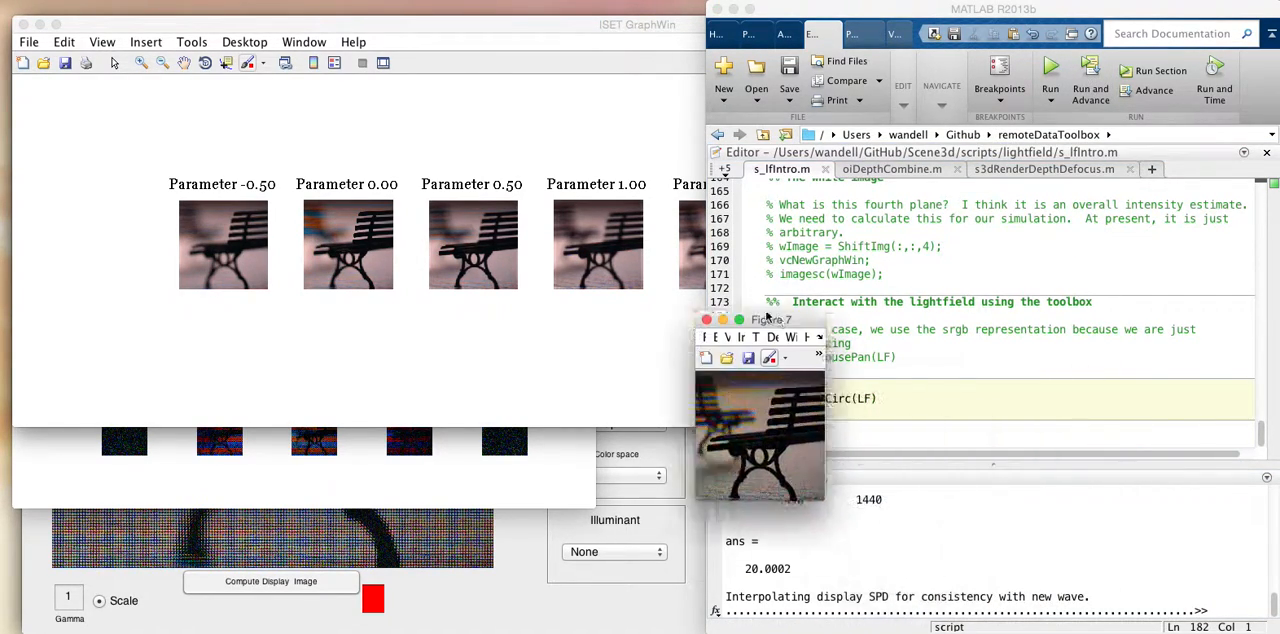